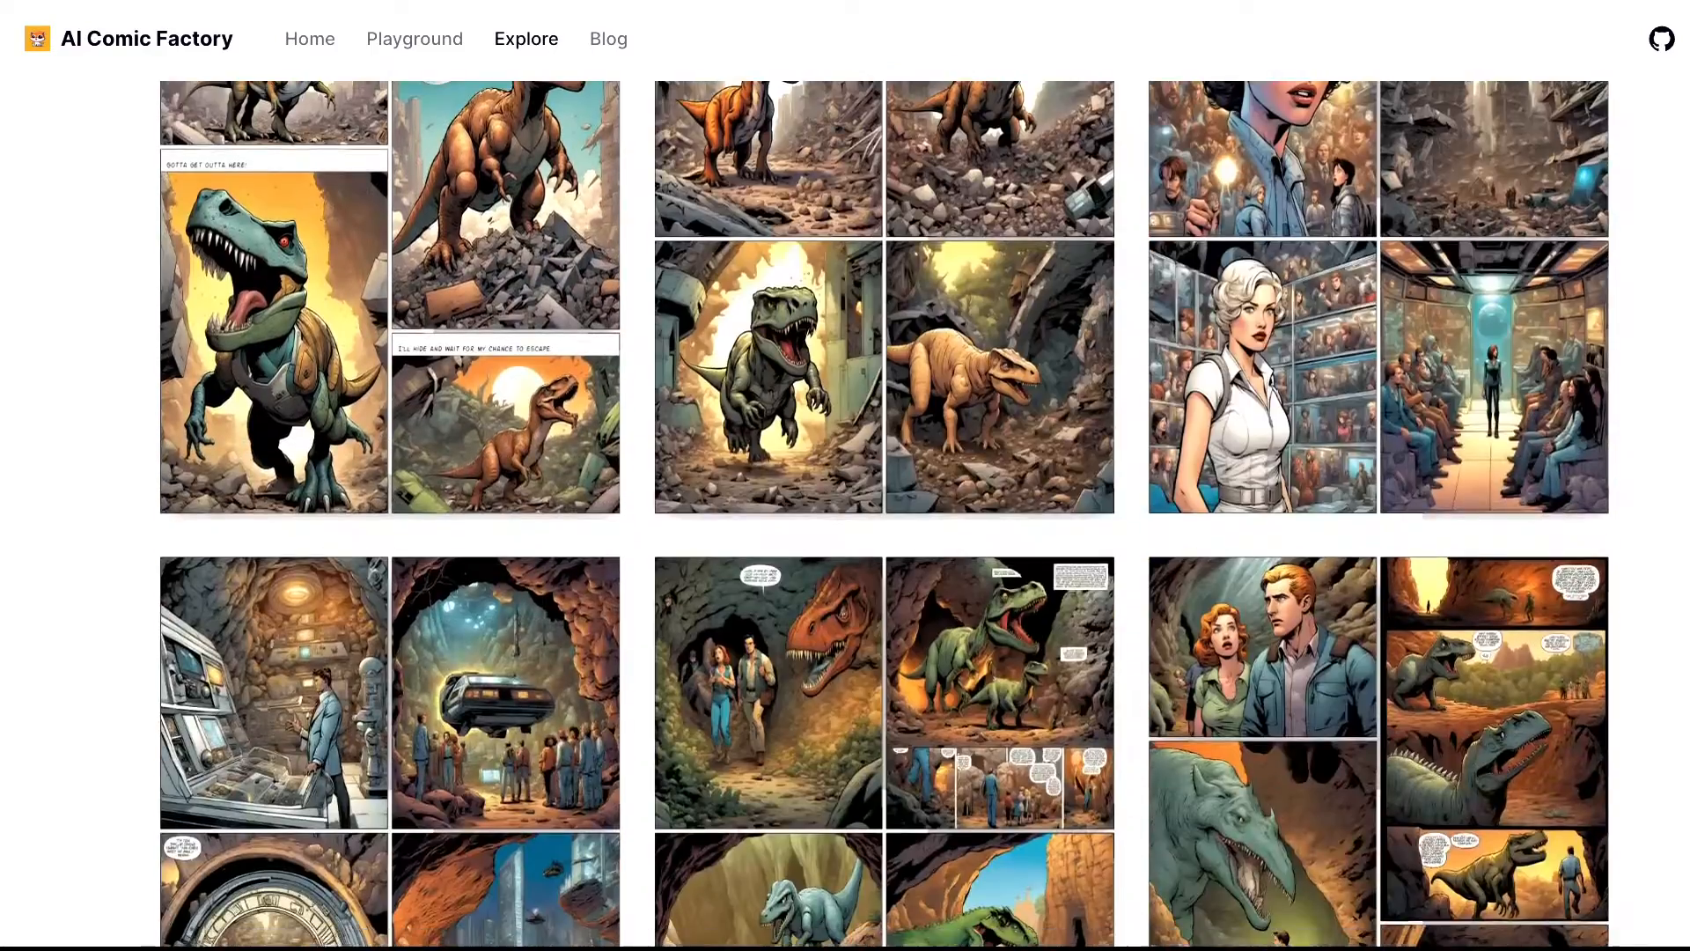
- Scroll through the Explore gallery, then switch to the Playground page
scroll("down", 3)
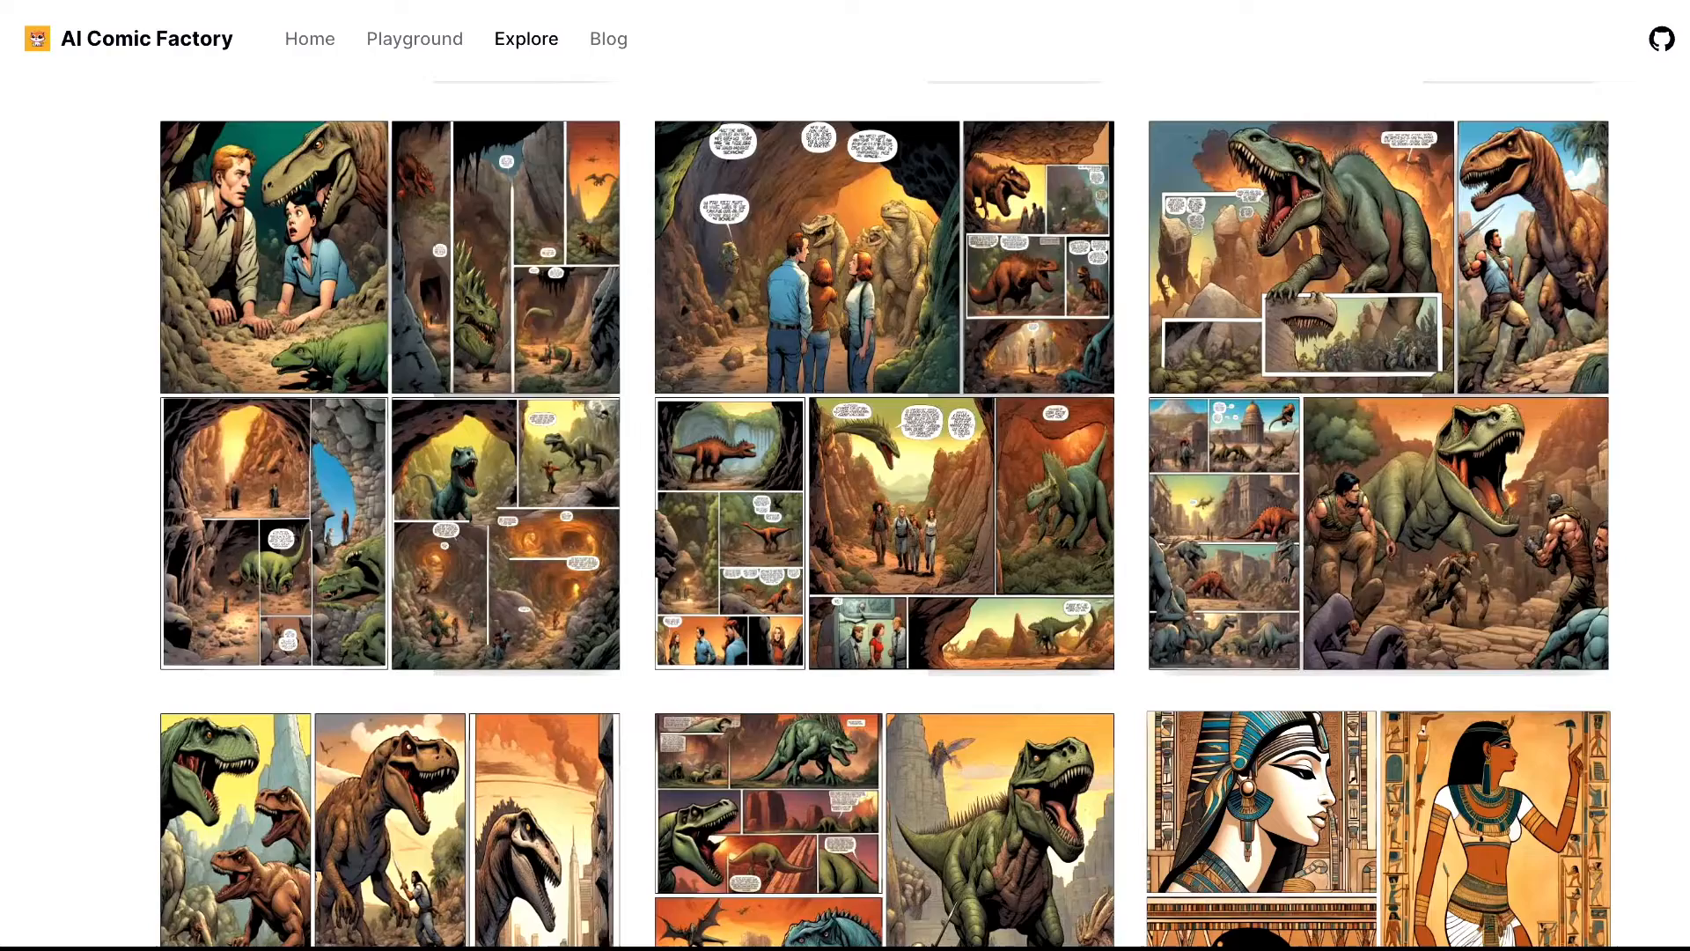
scroll("down", 3)
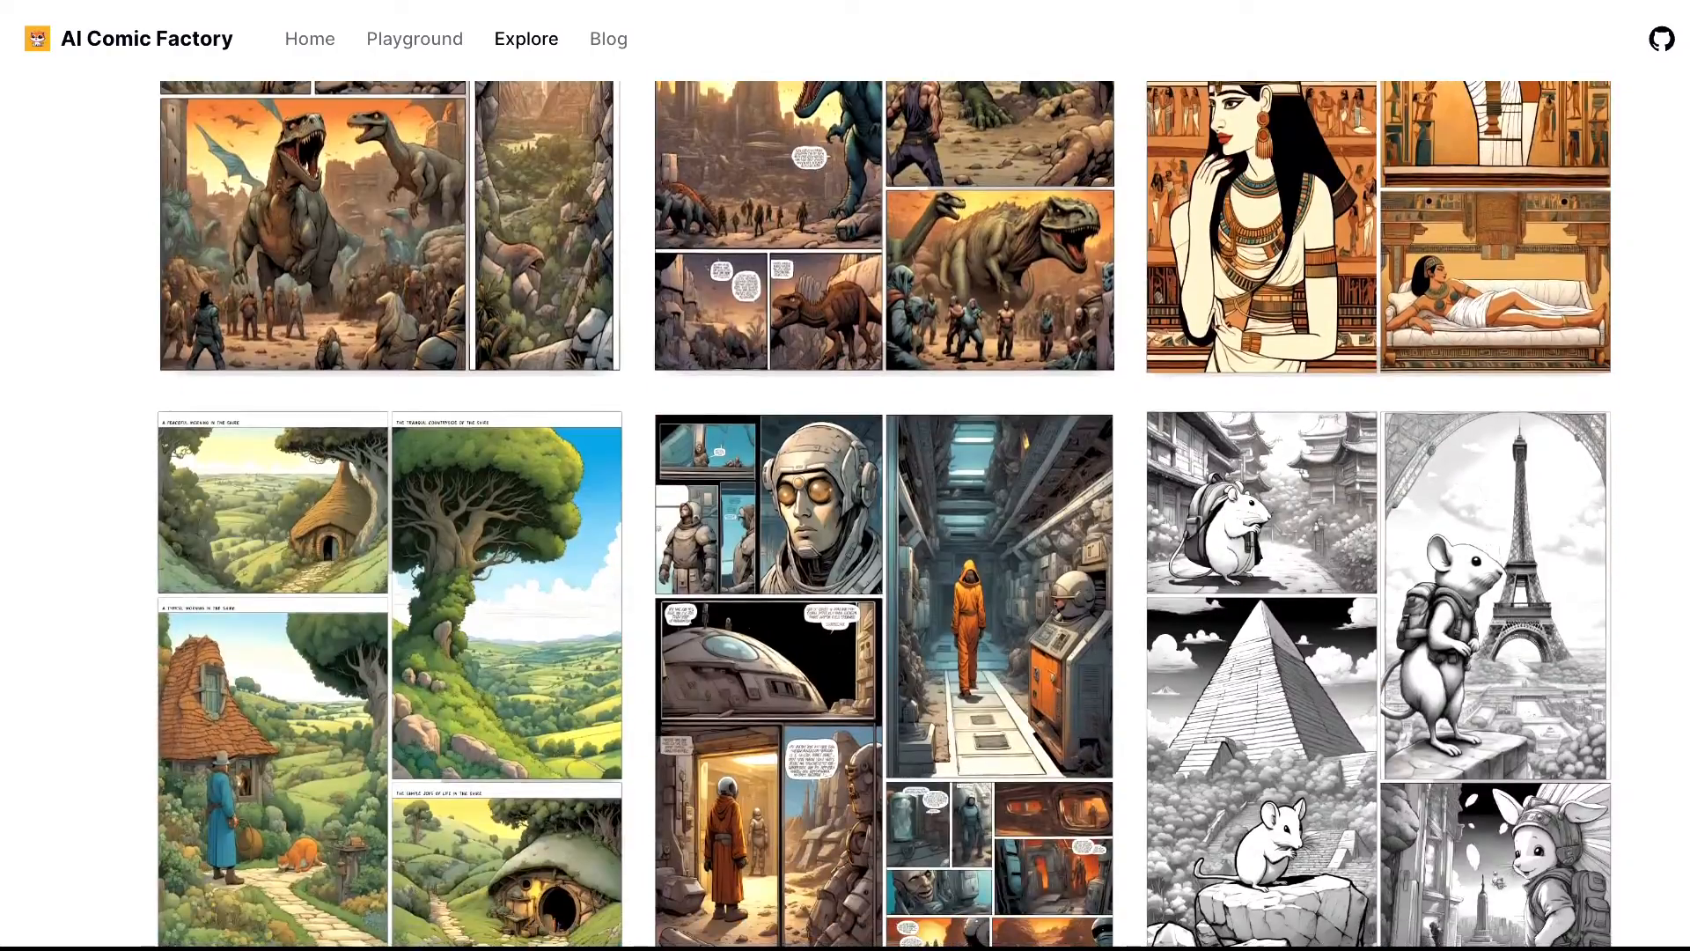
left_click(414, 39)
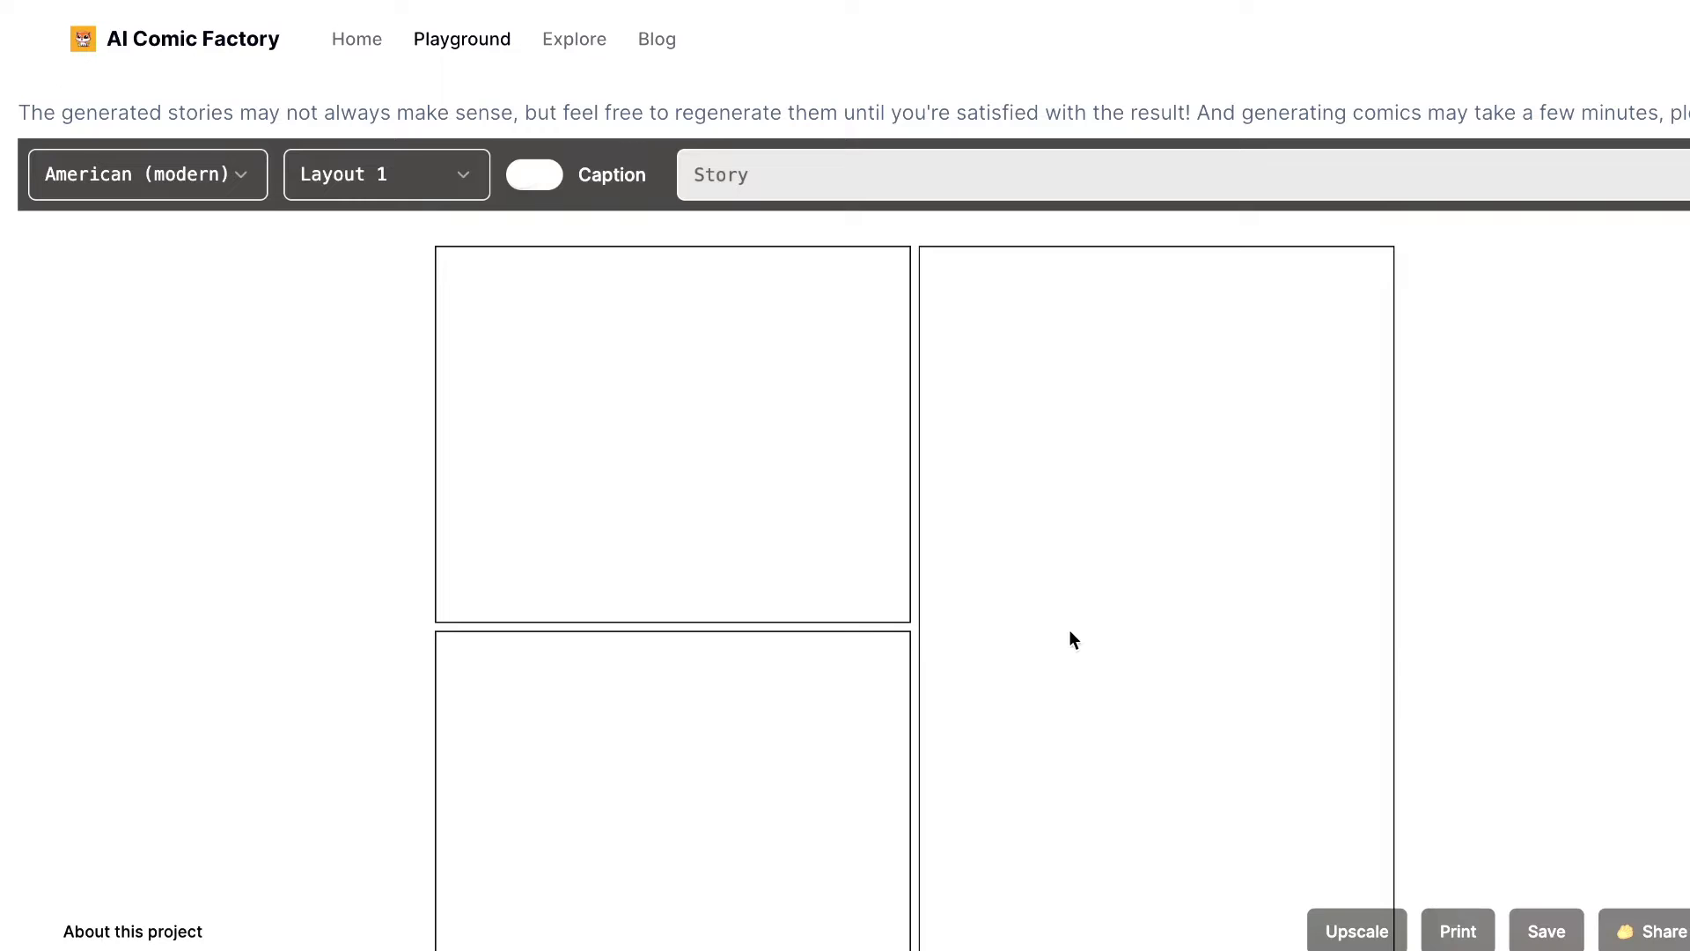
- Enter 'A robot visits Eiffel Tower' as the story prompt
type("1) Input Scene Description")
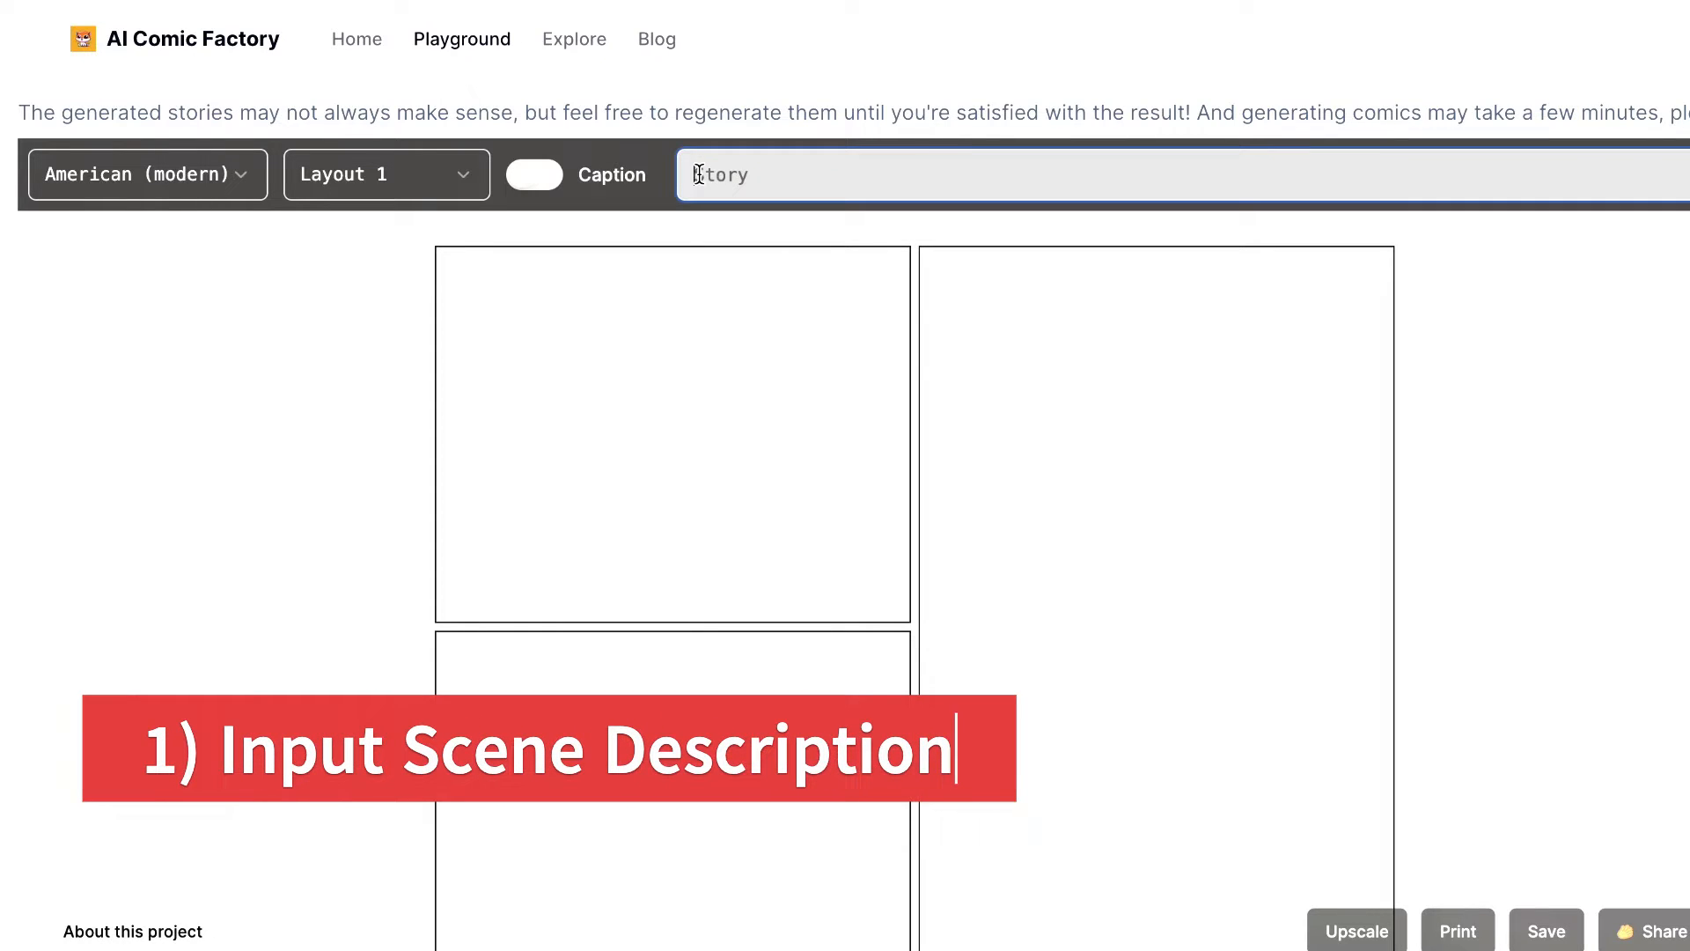
type("robot visits Eiffel Tower")
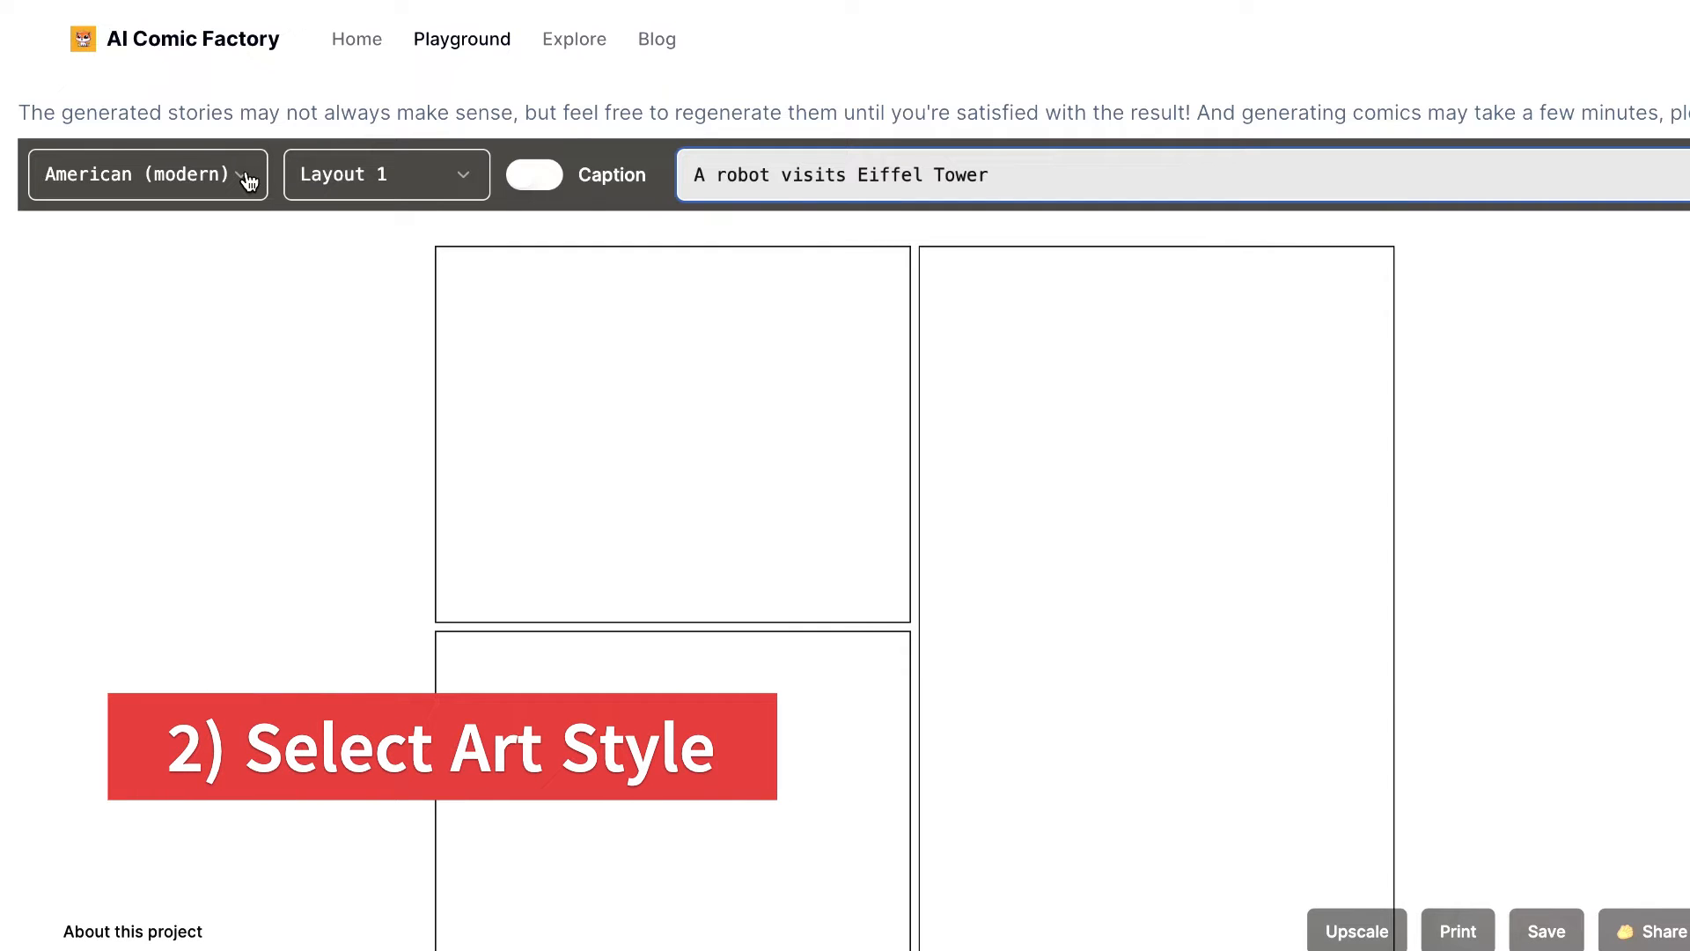
left_click(145, 174)
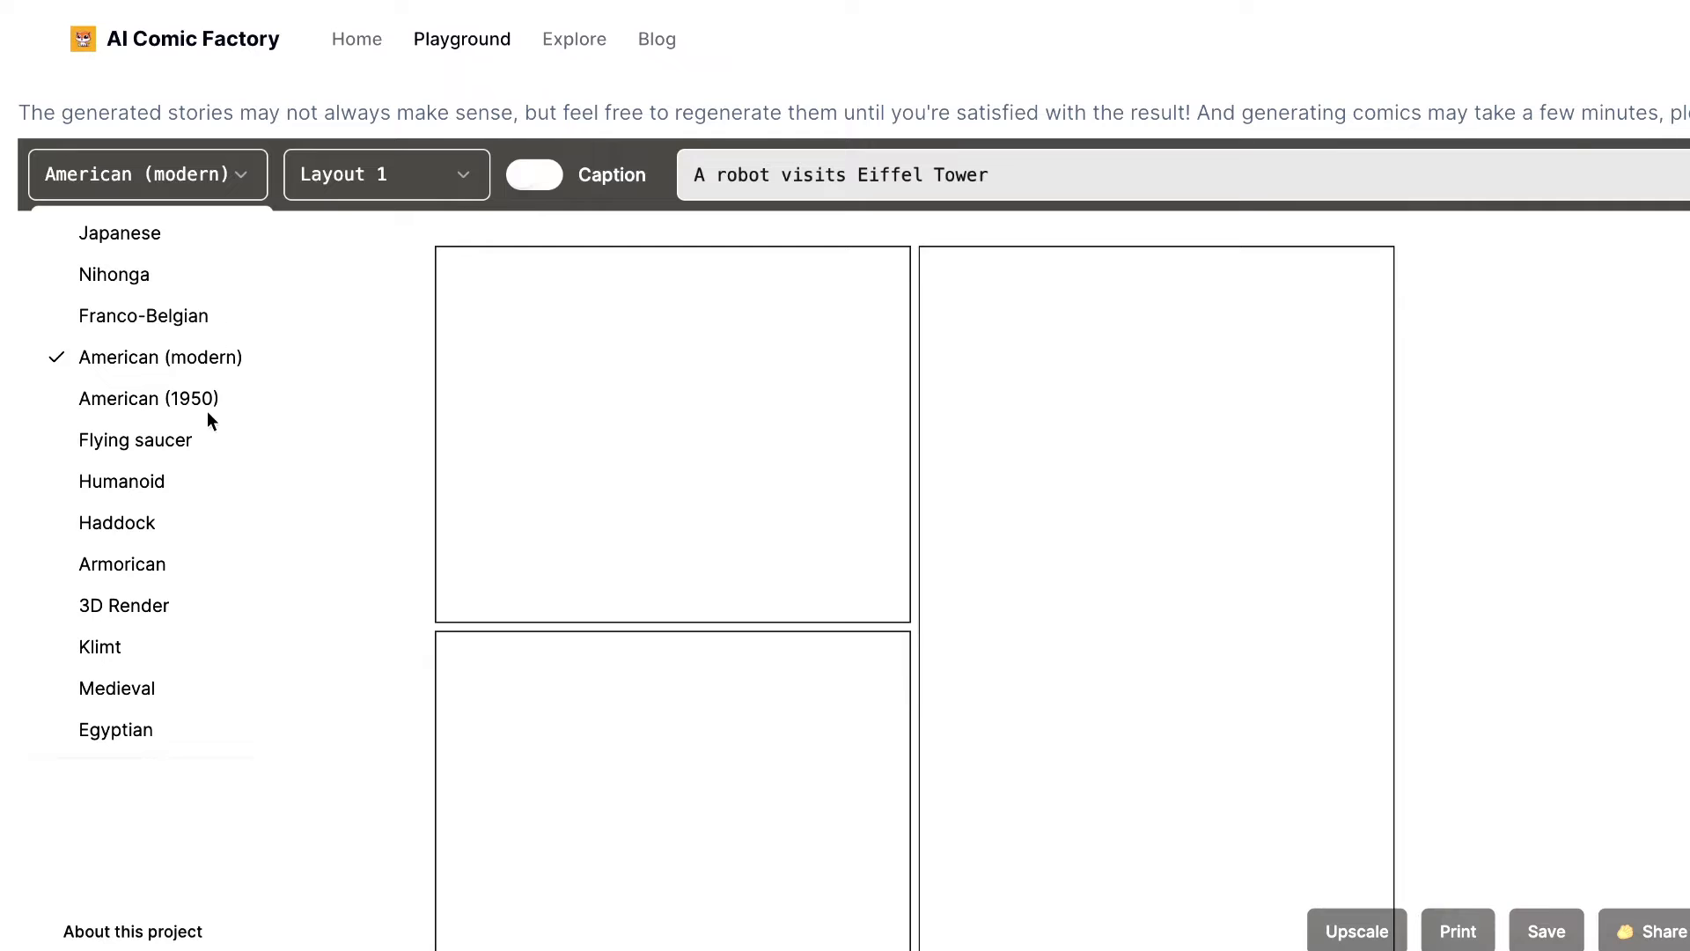
mouse_move(183, 735)
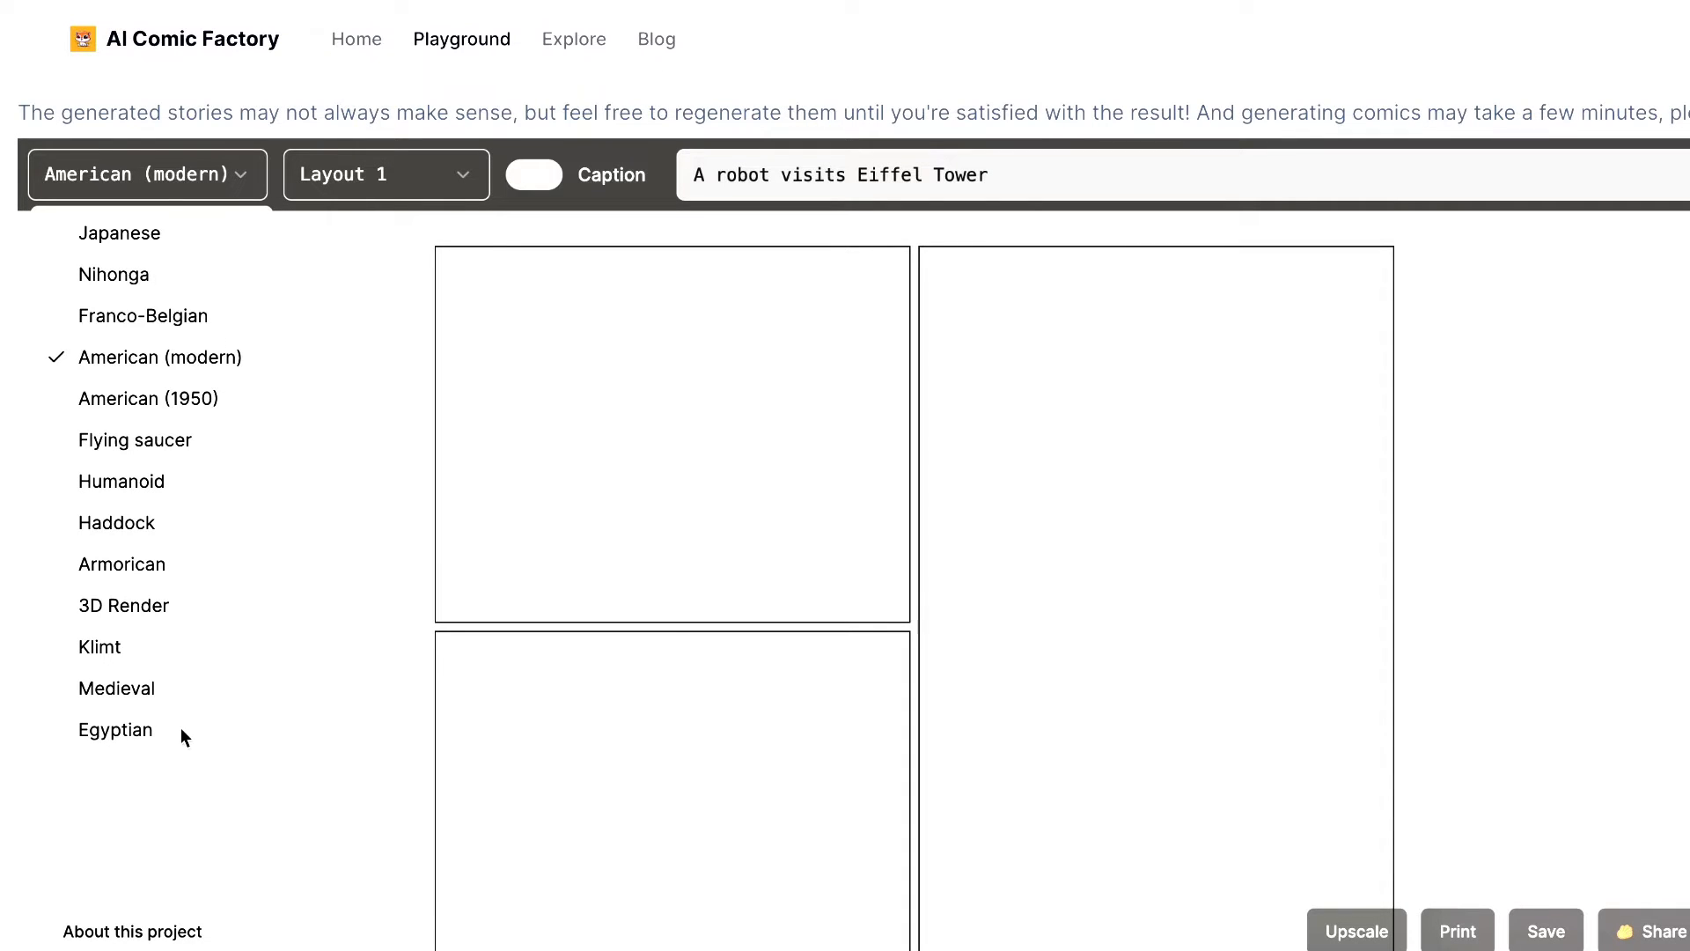
mouse_move(213, 498)
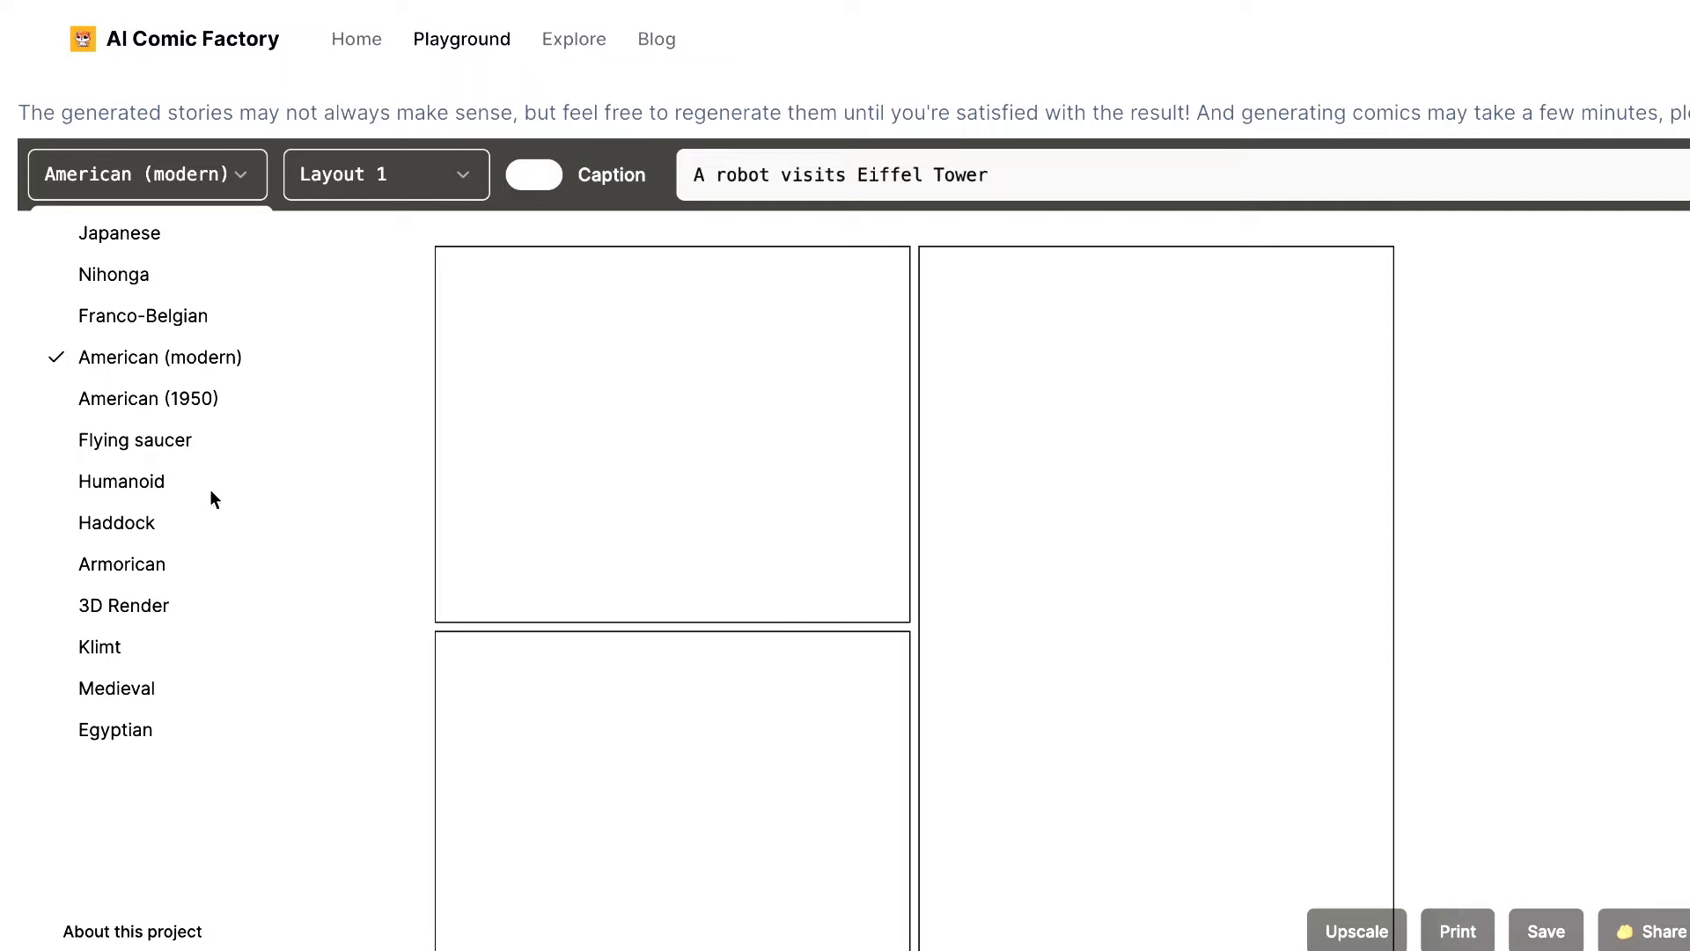
mouse_move(216, 375)
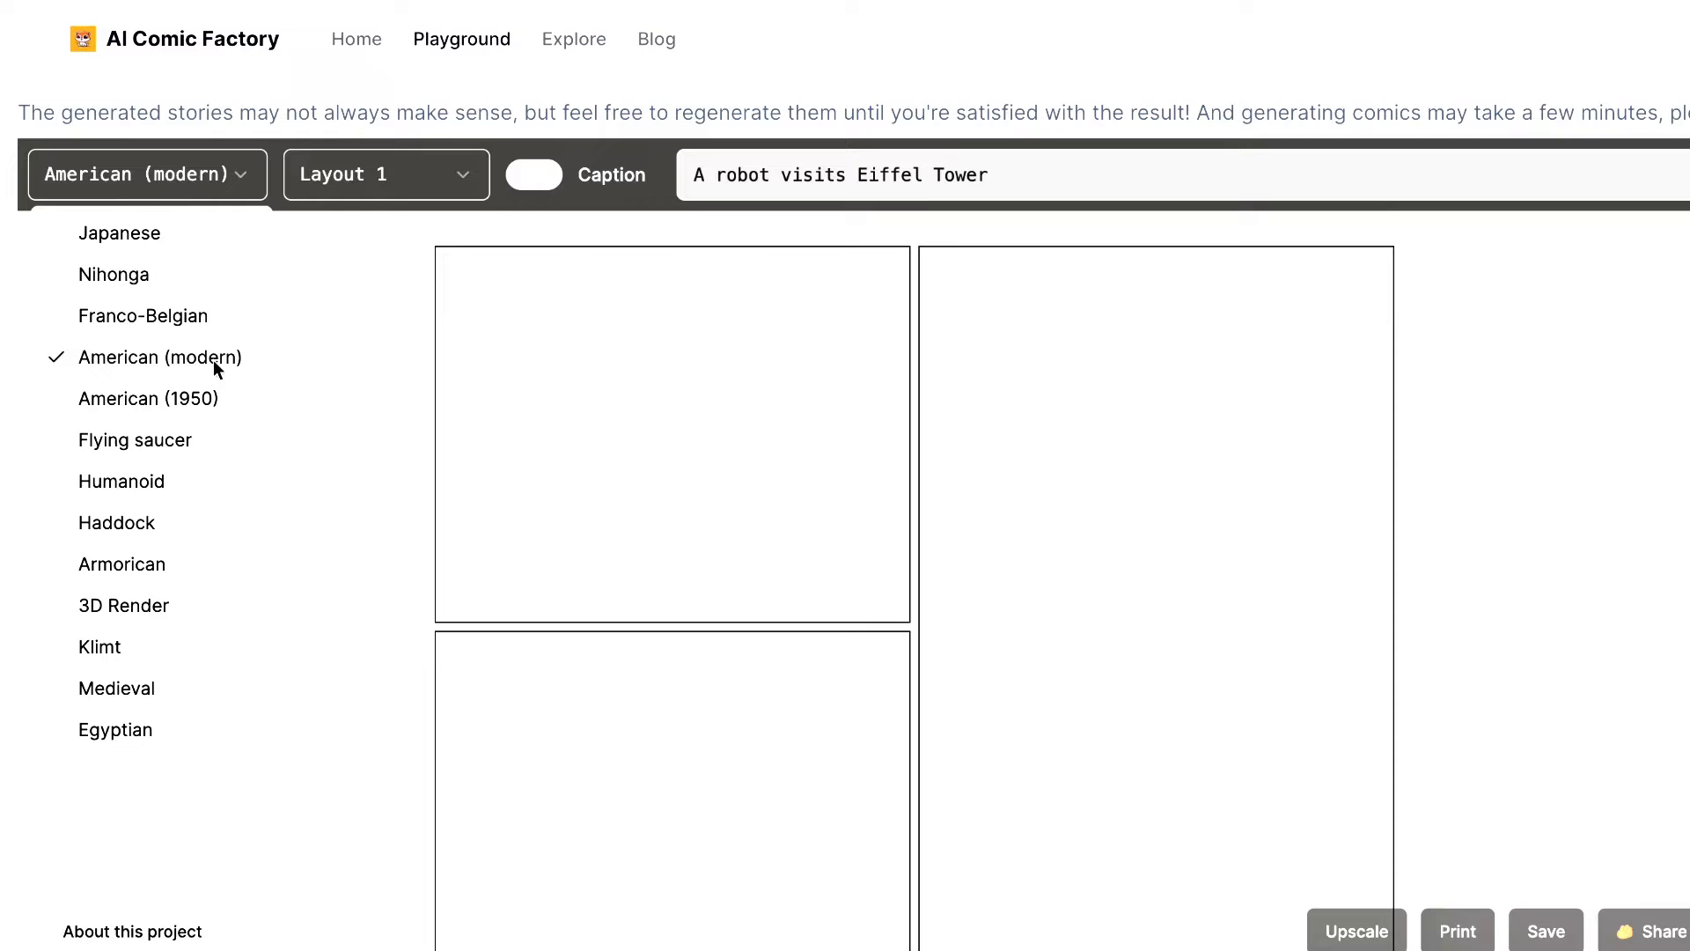
left_click(148, 173)
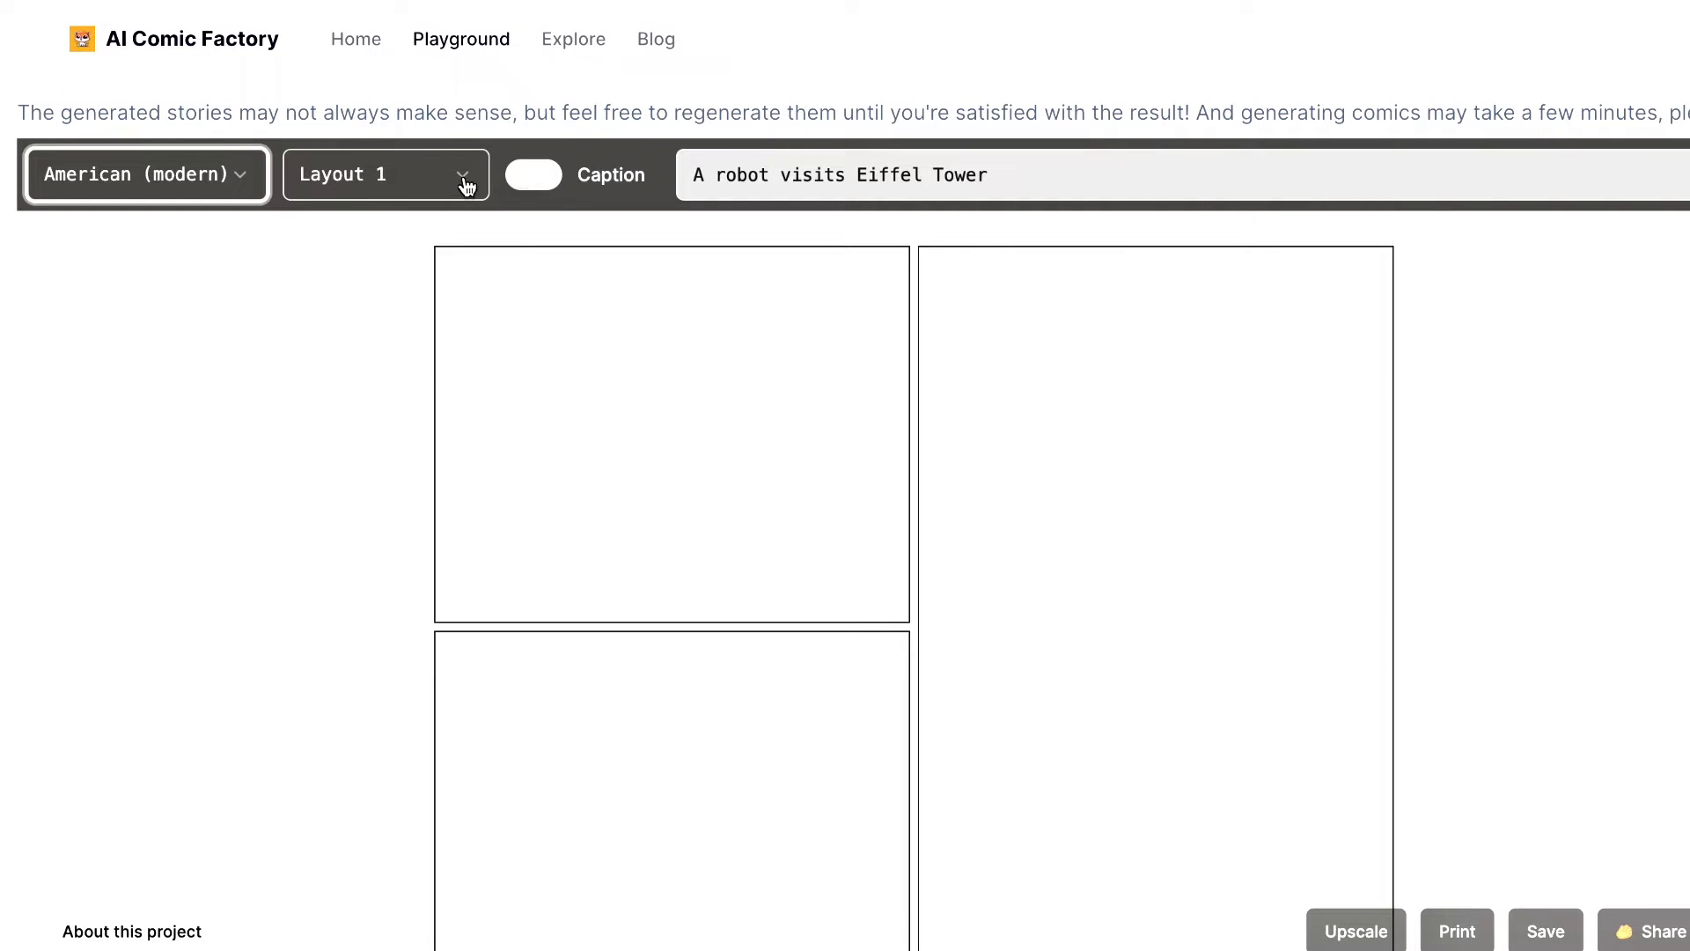
- Choose Layout 3 from the layout list and switch panel captions on
left_click(384, 173)
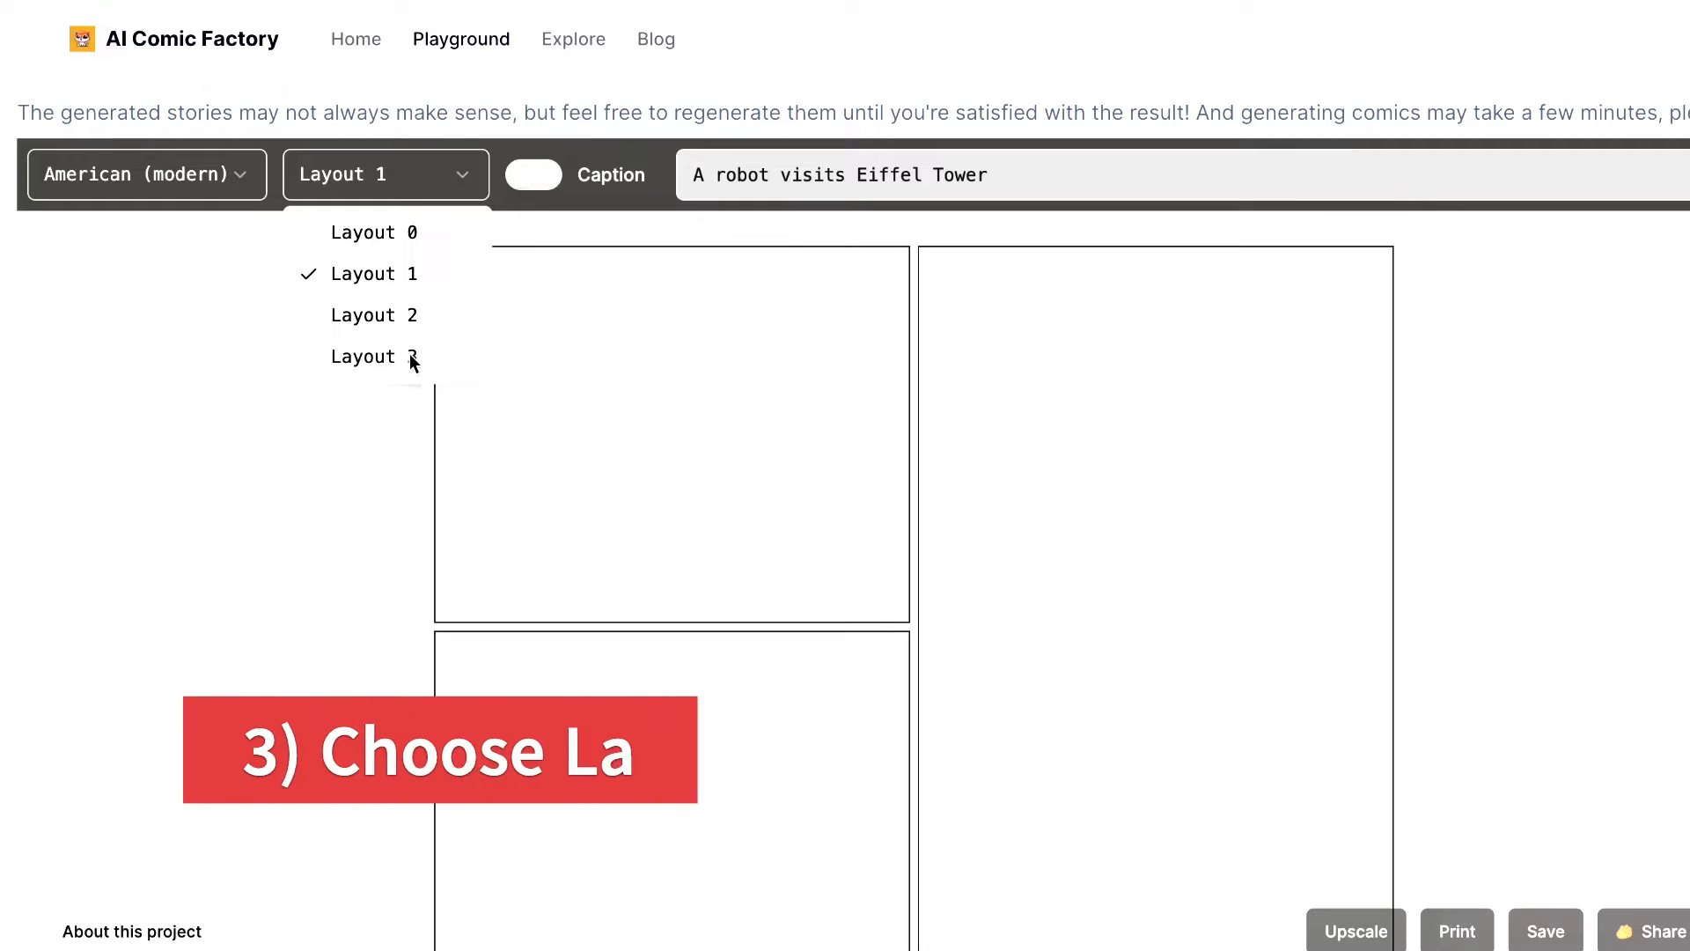
left_click(375, 357)
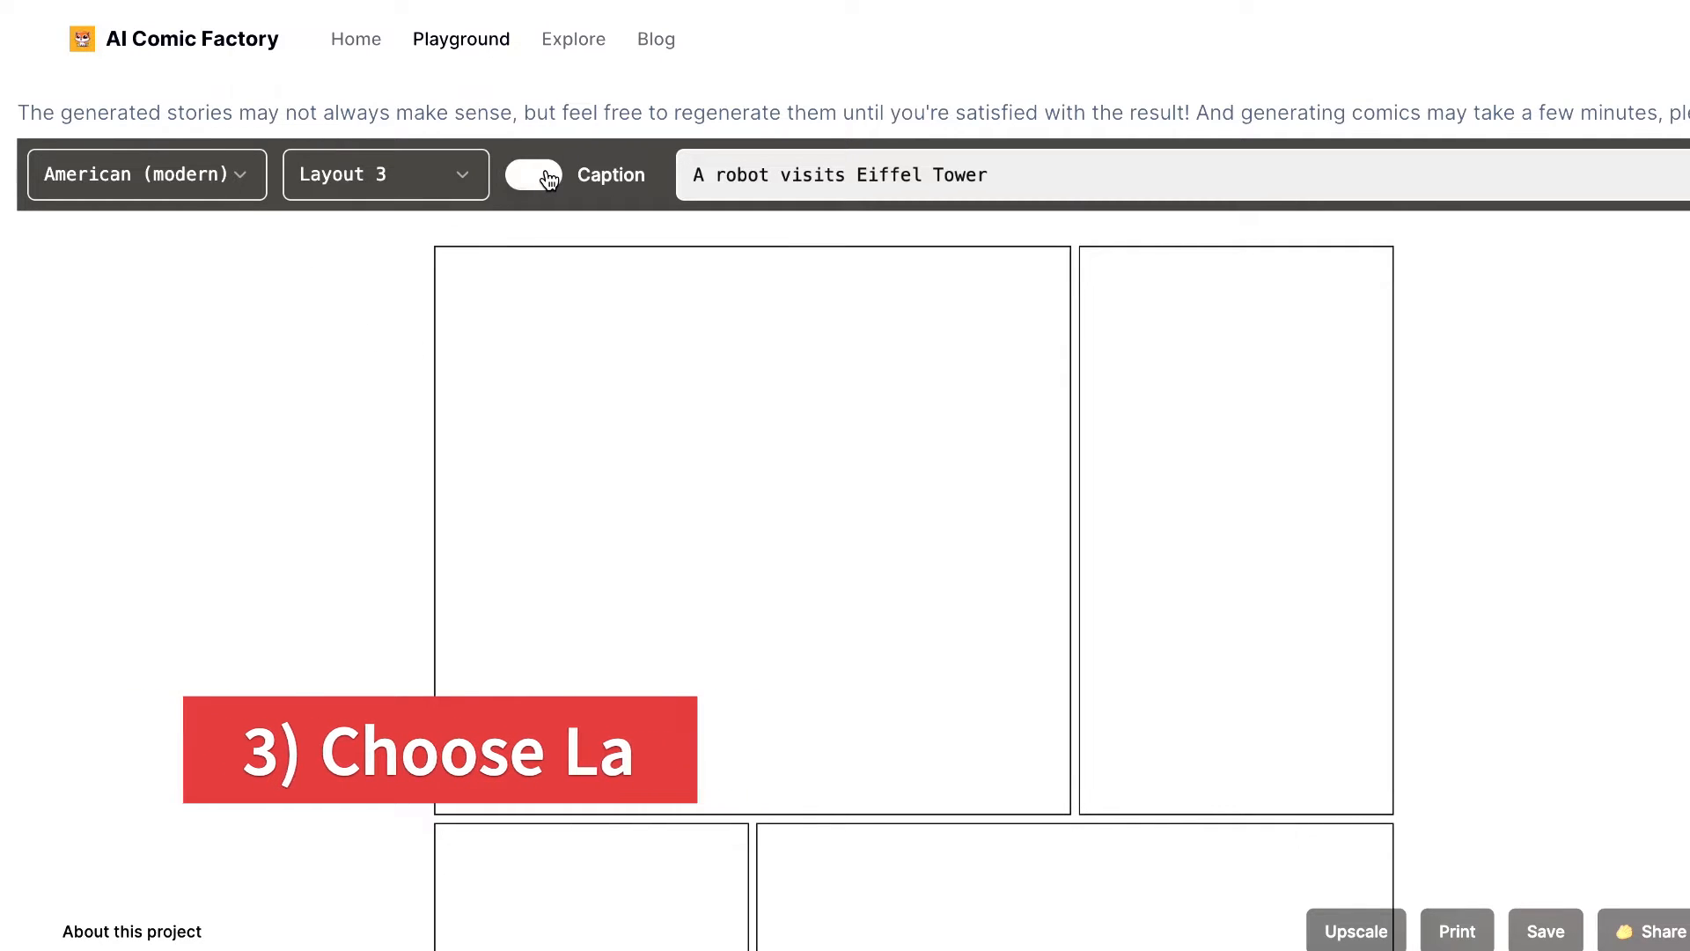
left_click(533, 174)
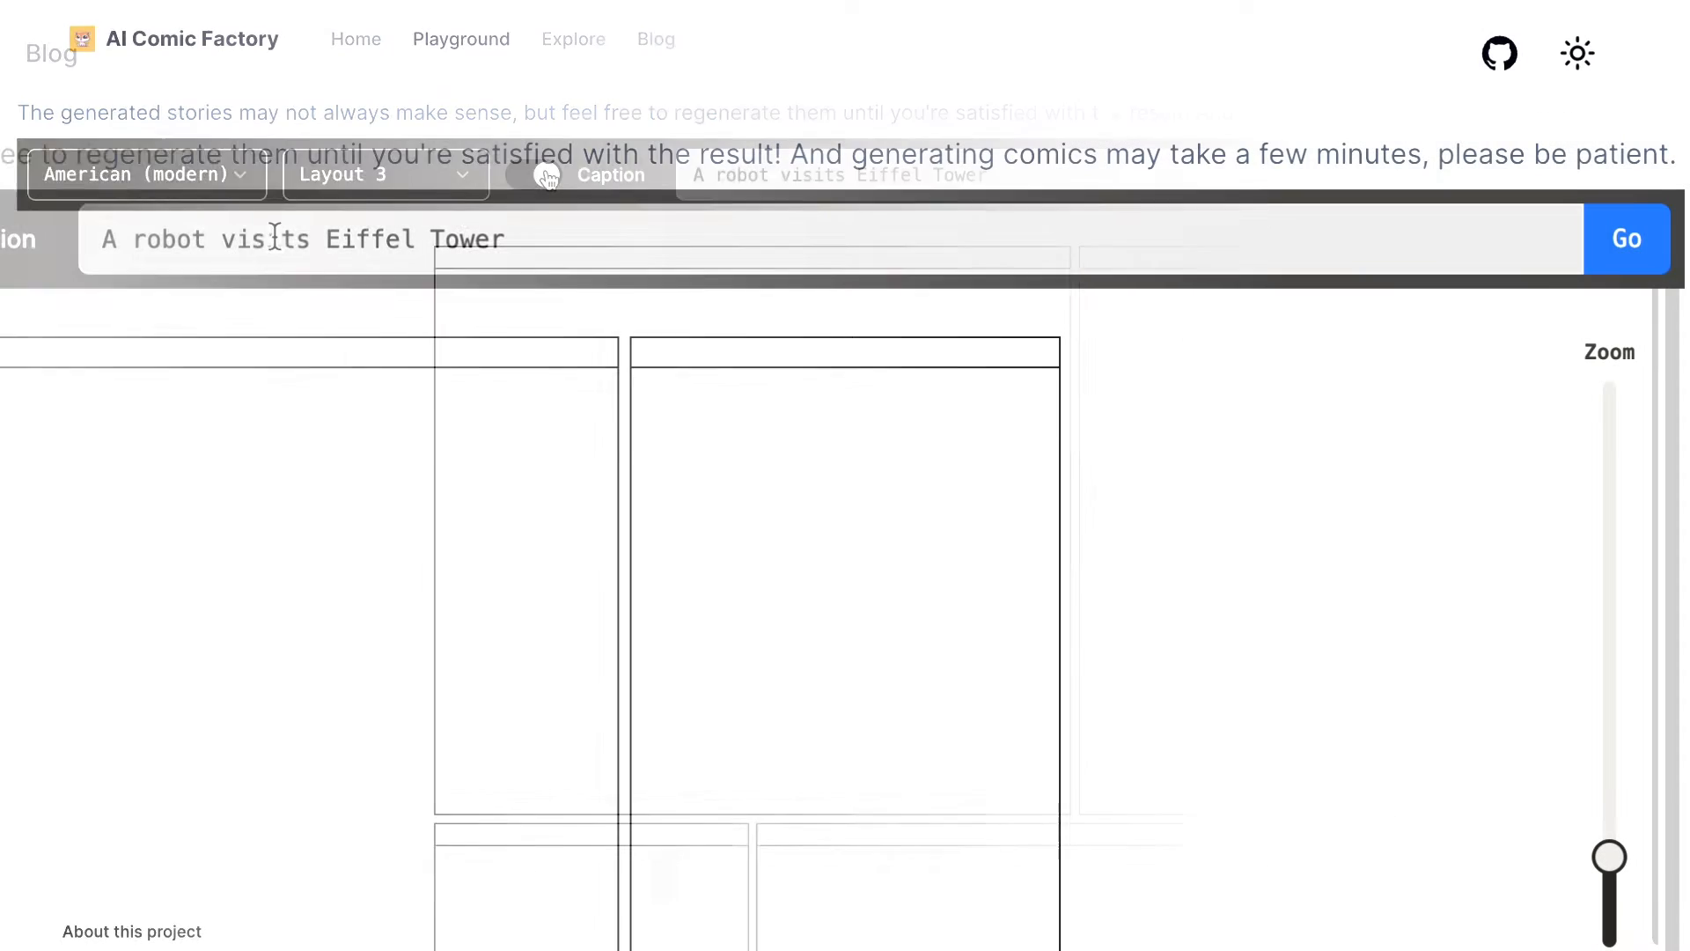
- Generate the American-style panels of a robot at the Eiffel Tower
left_click(1627, 238)
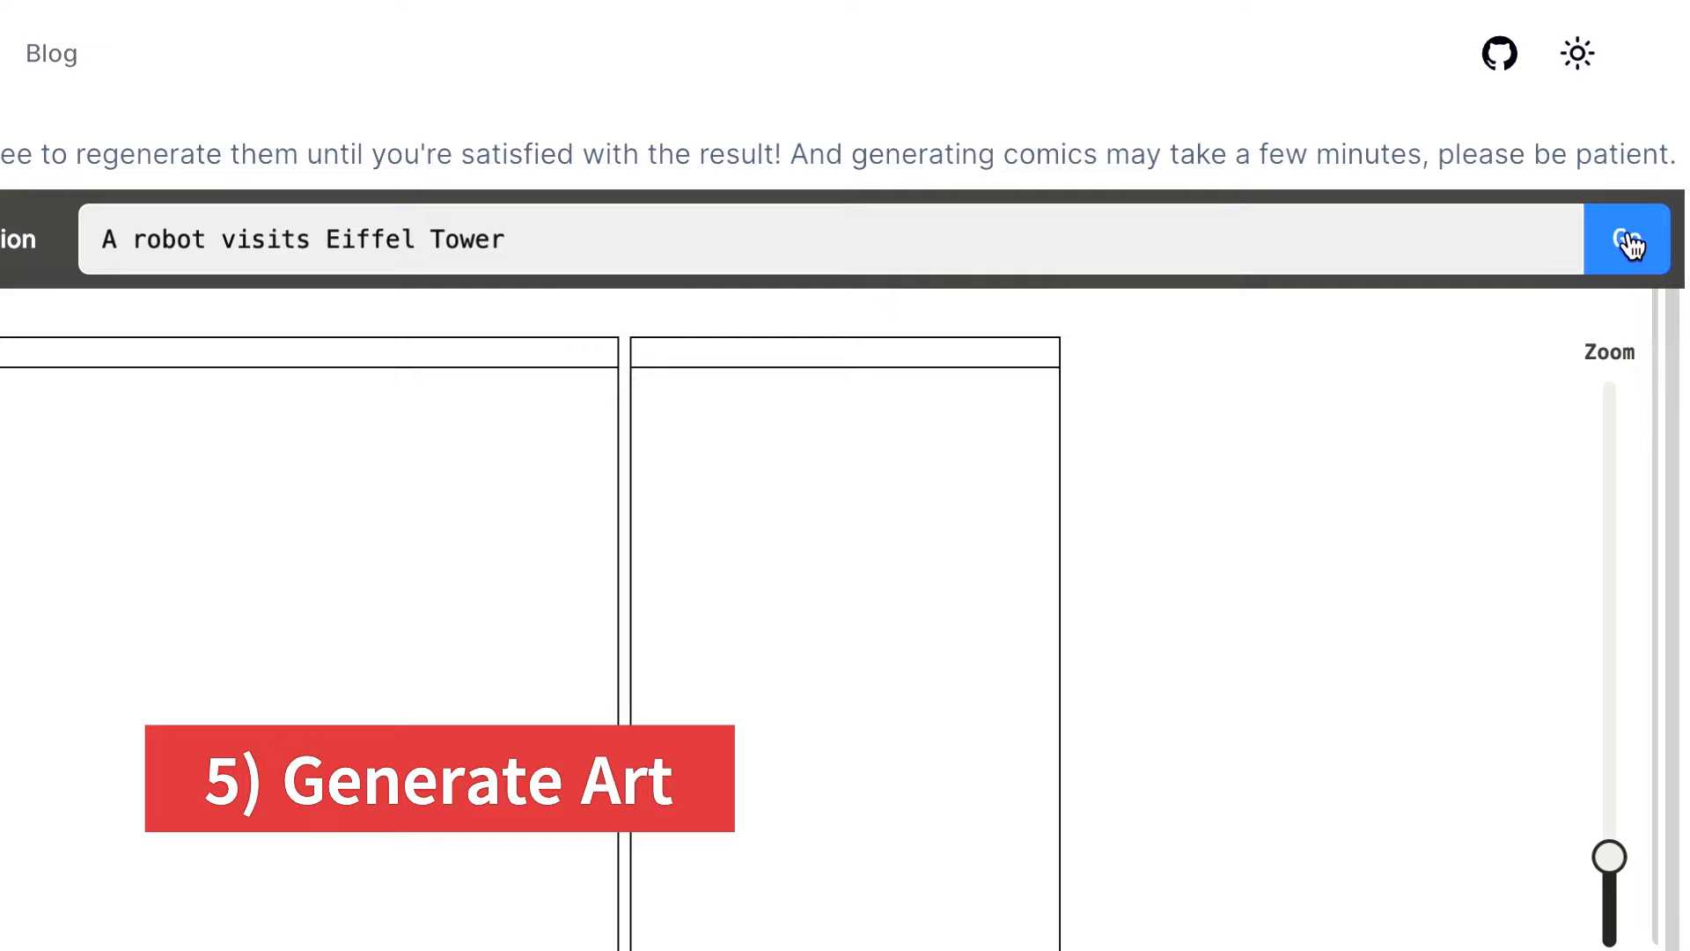
left_click(1627, 239)
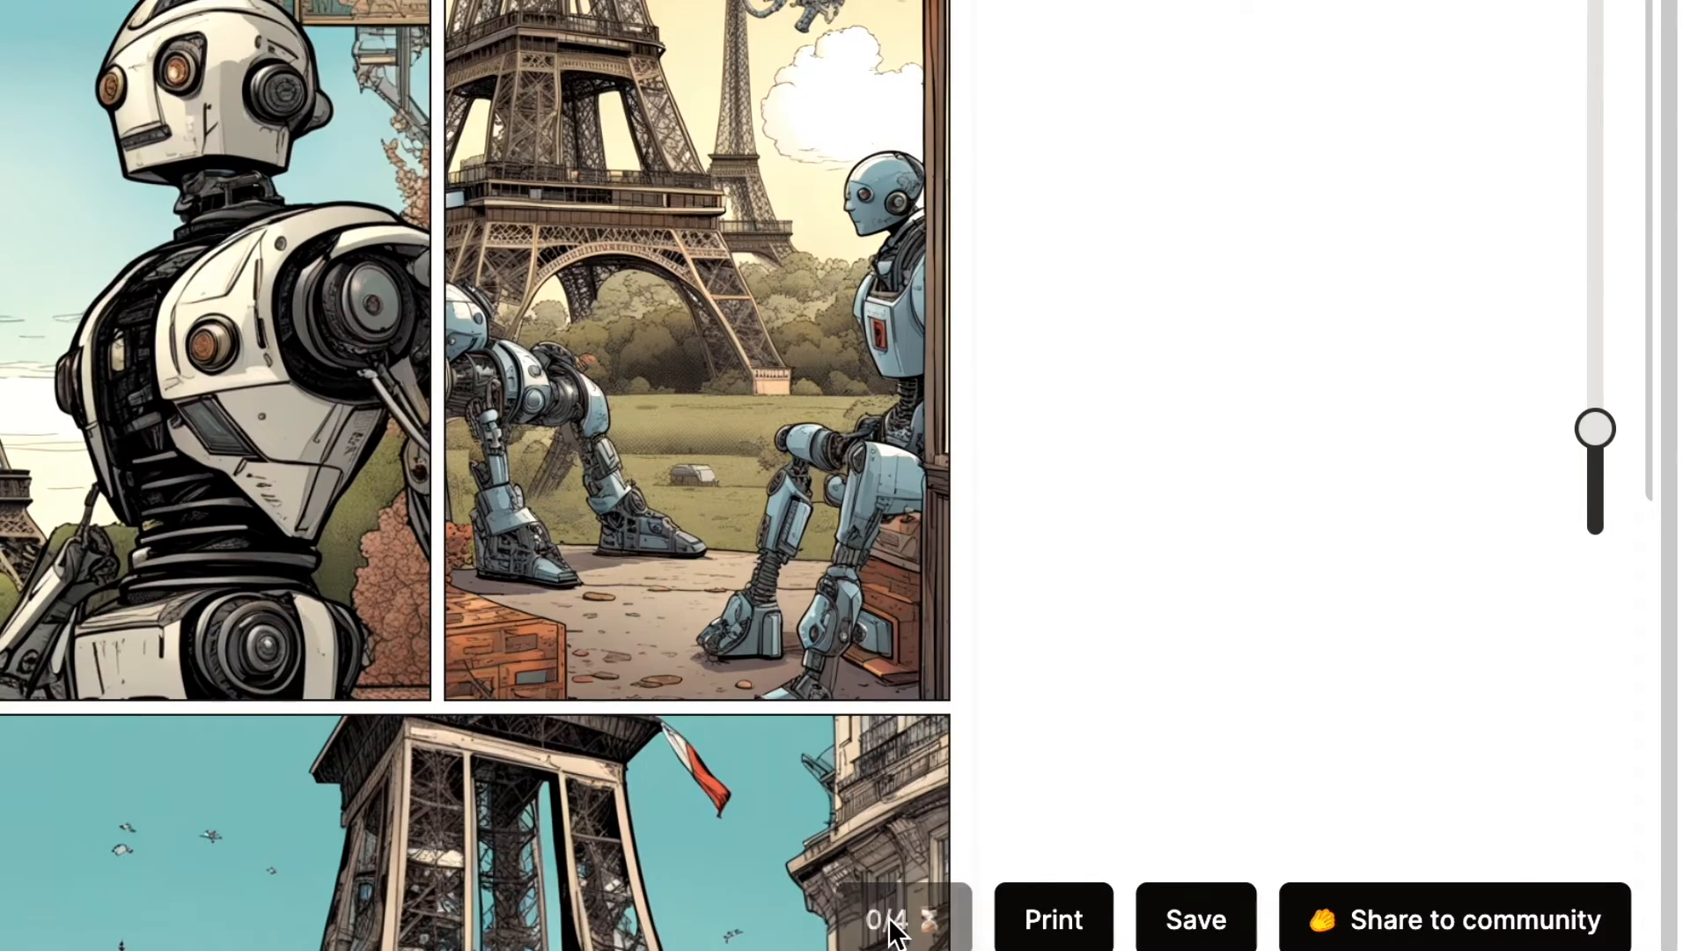
- View the comic's Save as PDF print preview, then close it
left_click_drag(1595, 432, 1632, 566)
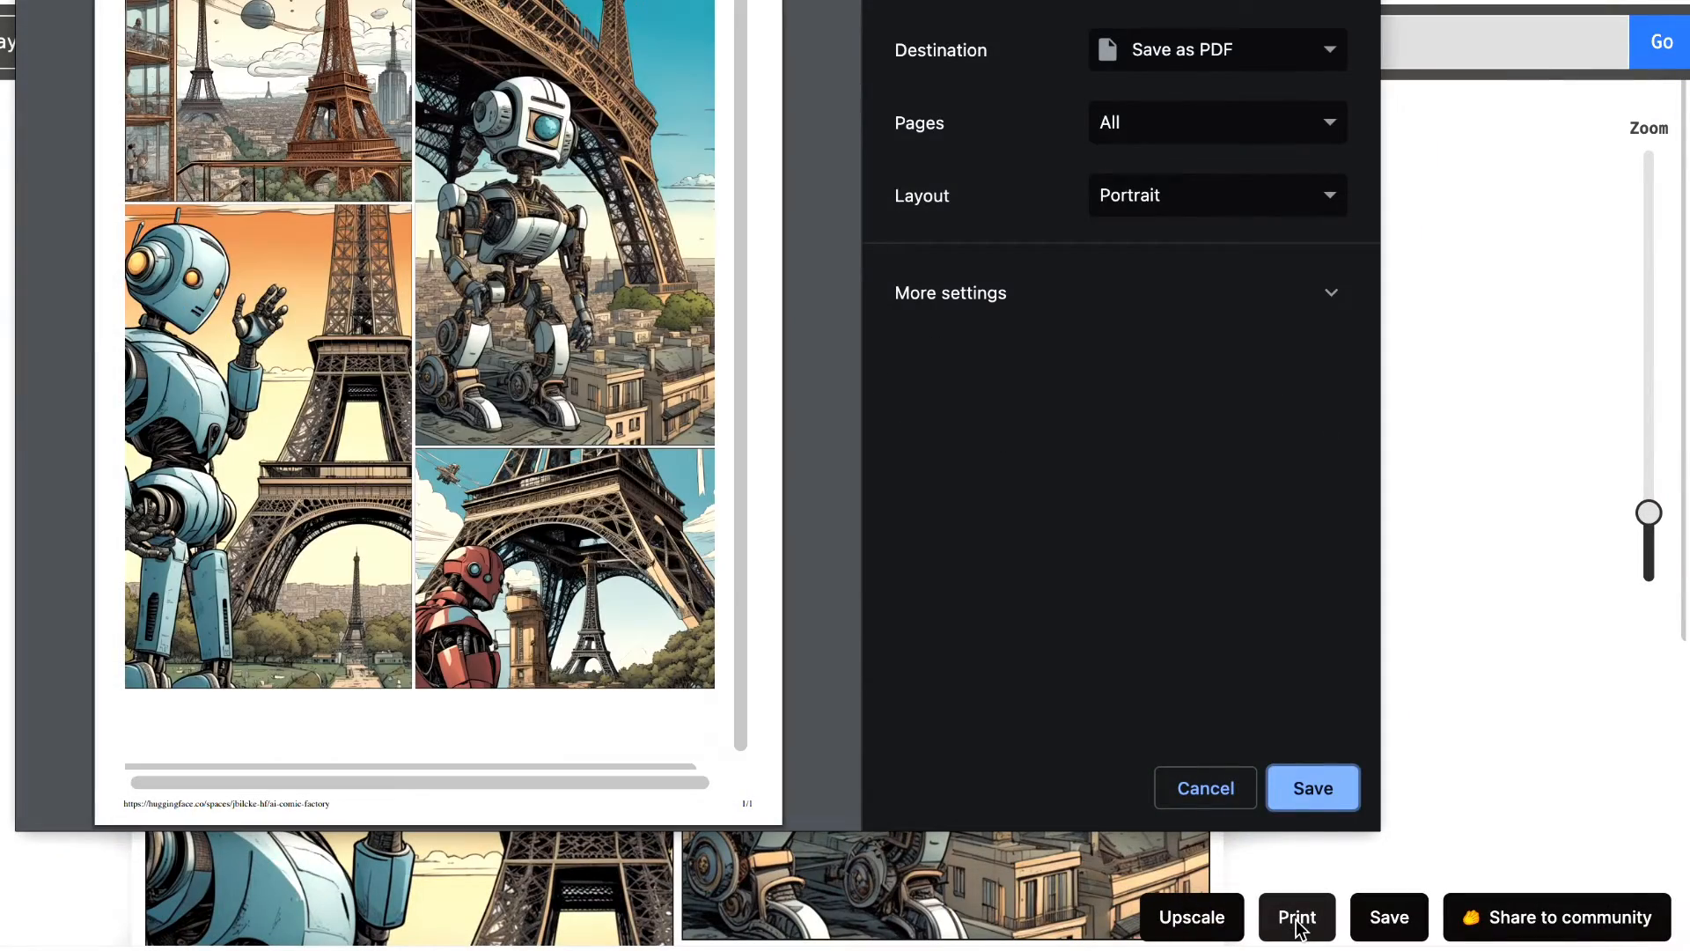
left_click(1205, 788)
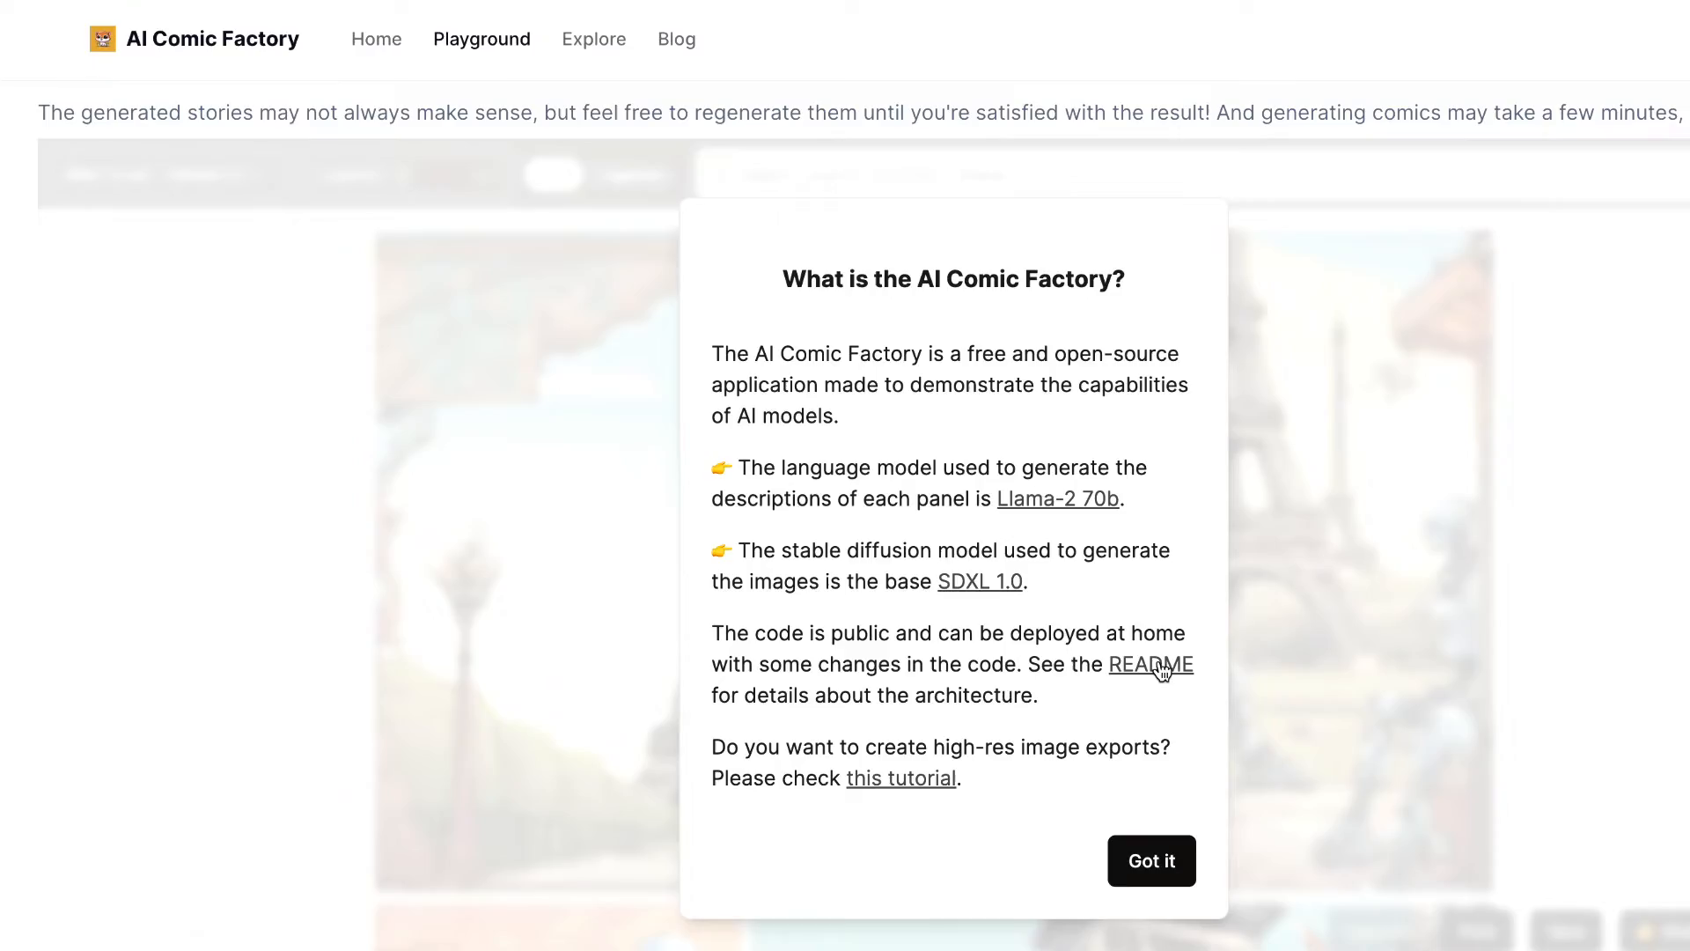
- Read through the ai-comic-factory README on GitHub, then return to the Explore gallery
left_click(1151, 664)
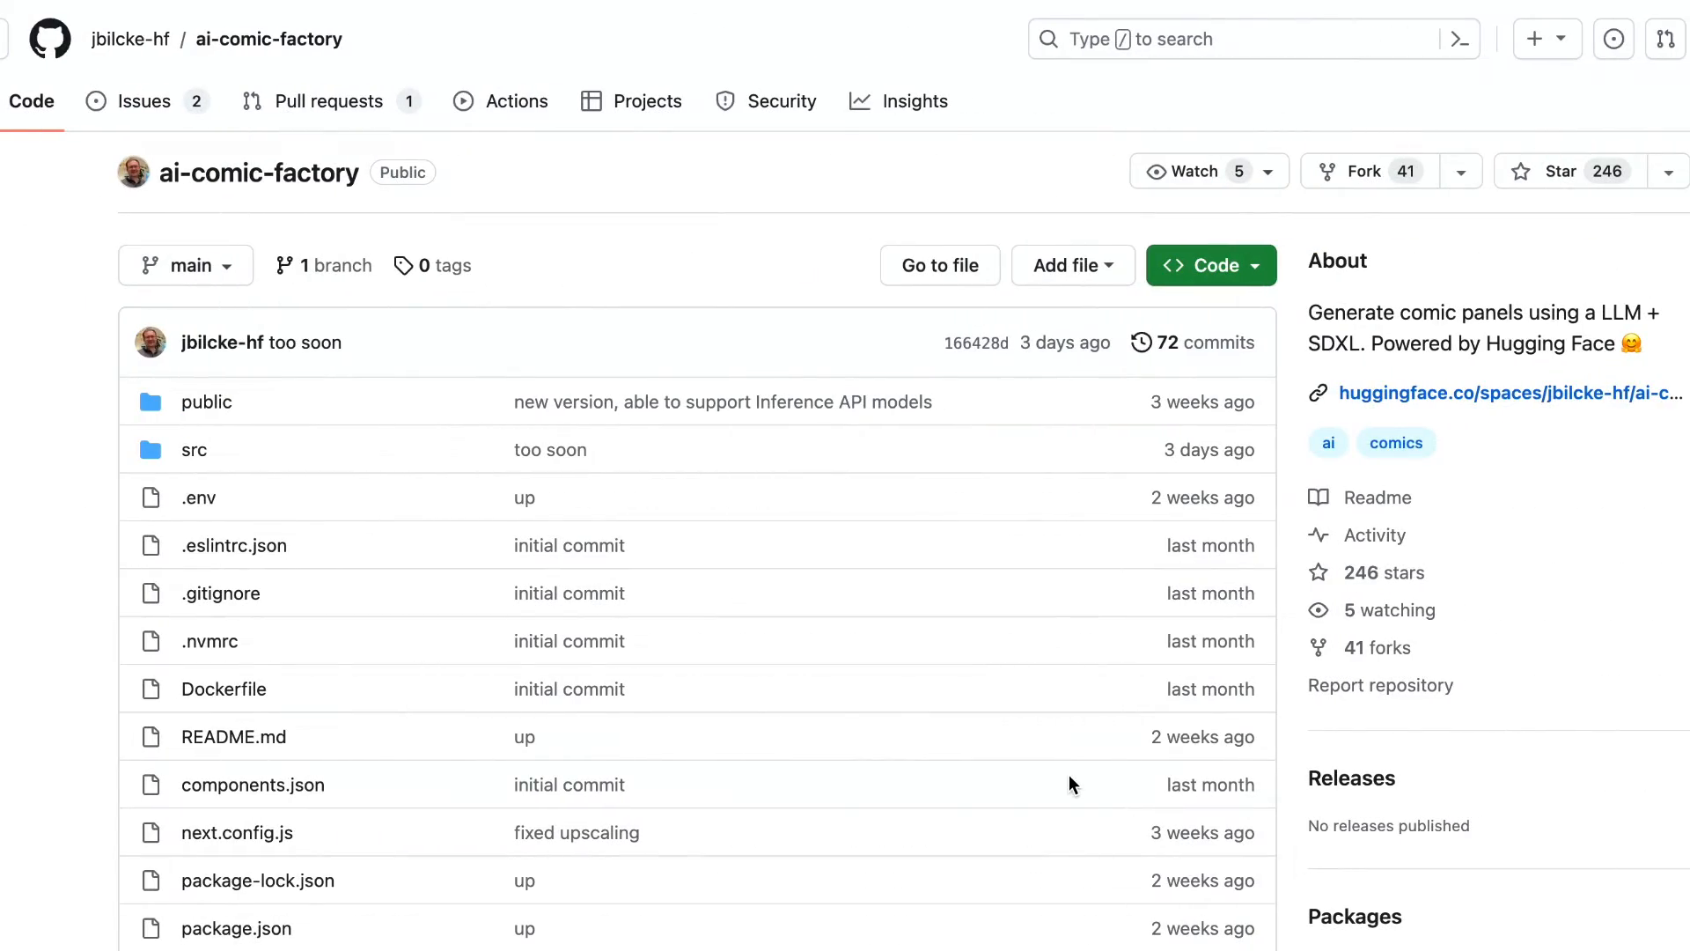
scroll("down", 3)
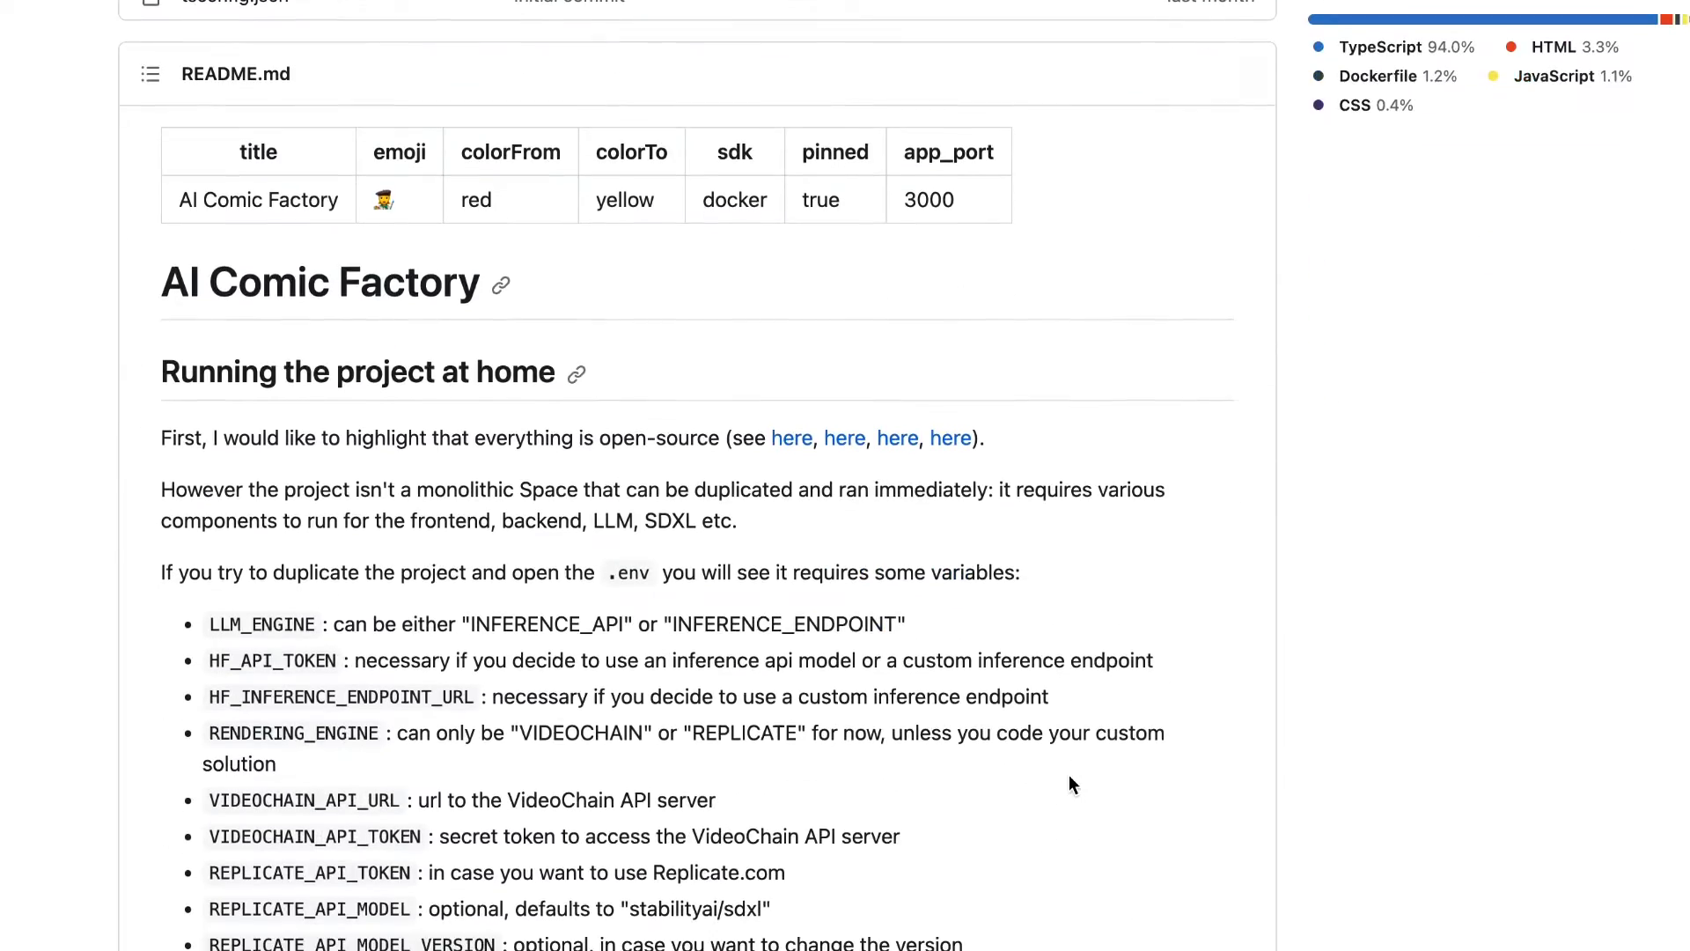
scroll("down", 3)
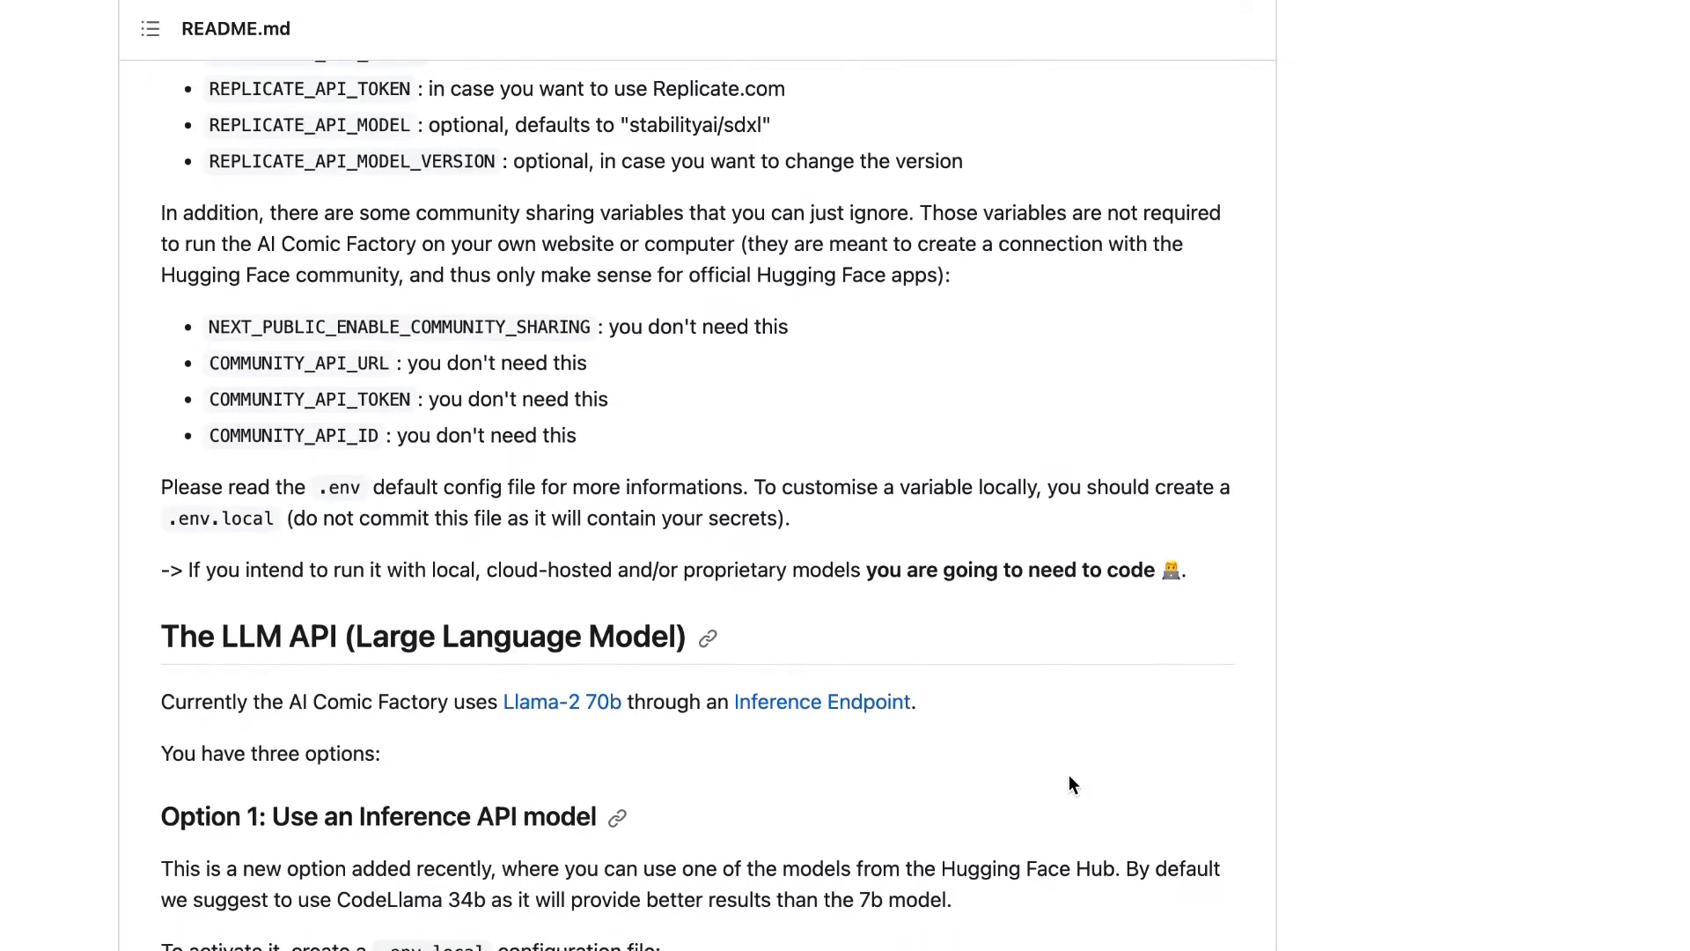
left_click(526, 39)
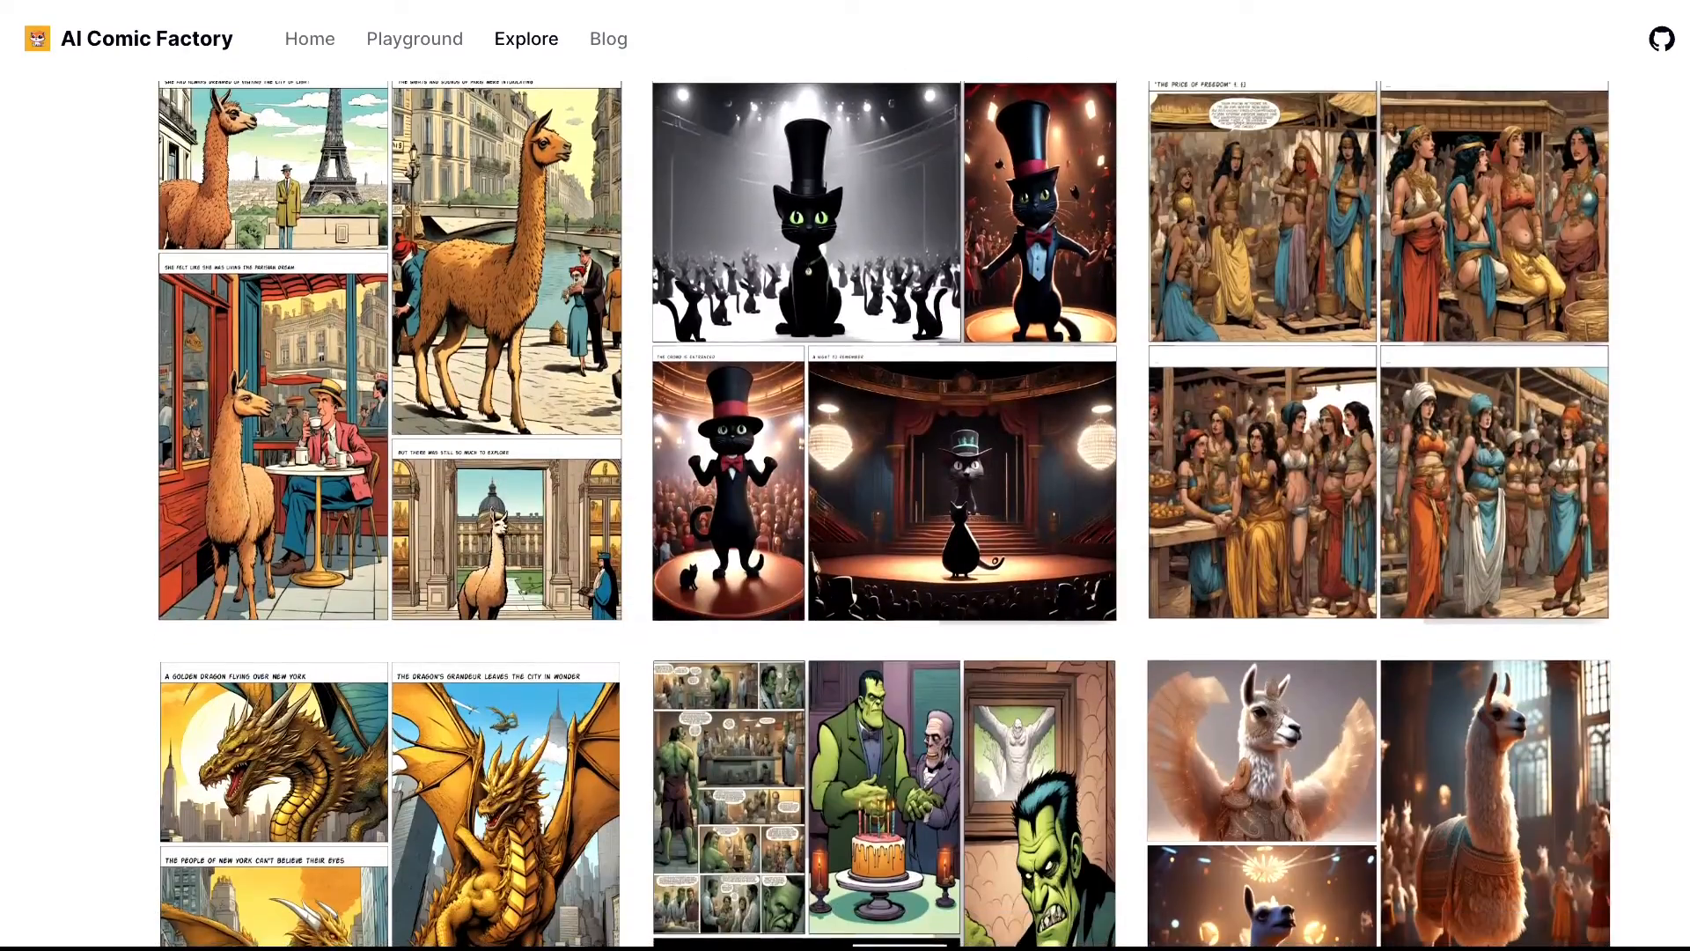
scroll("down", 3)
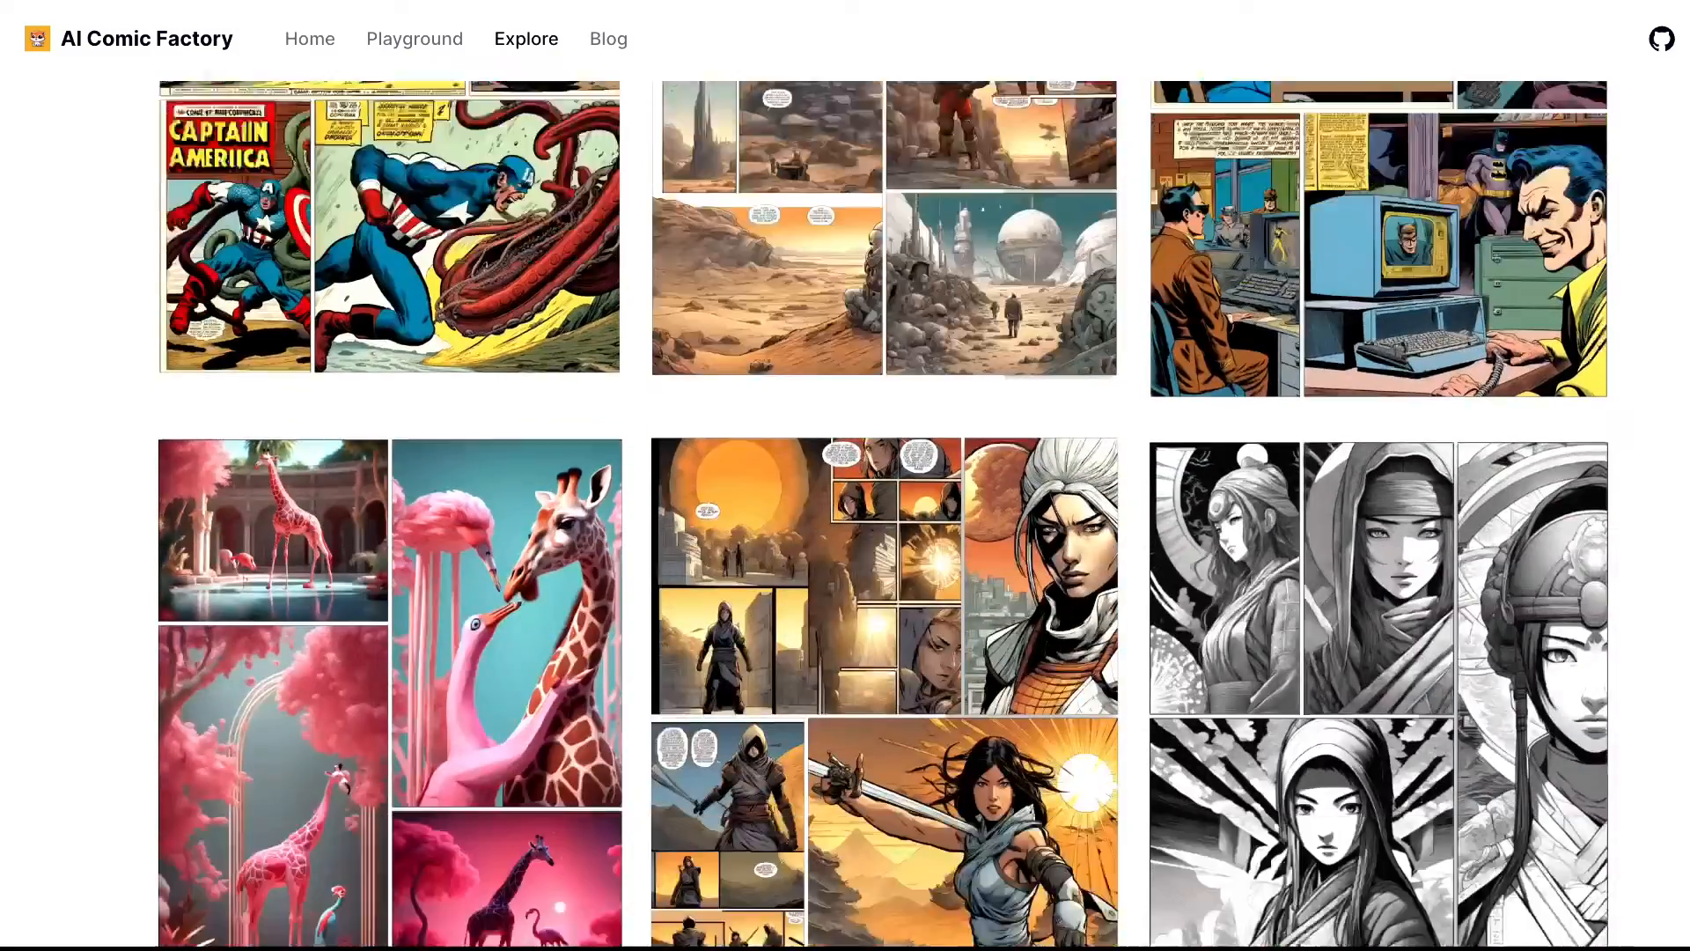
scroll("down", 3)
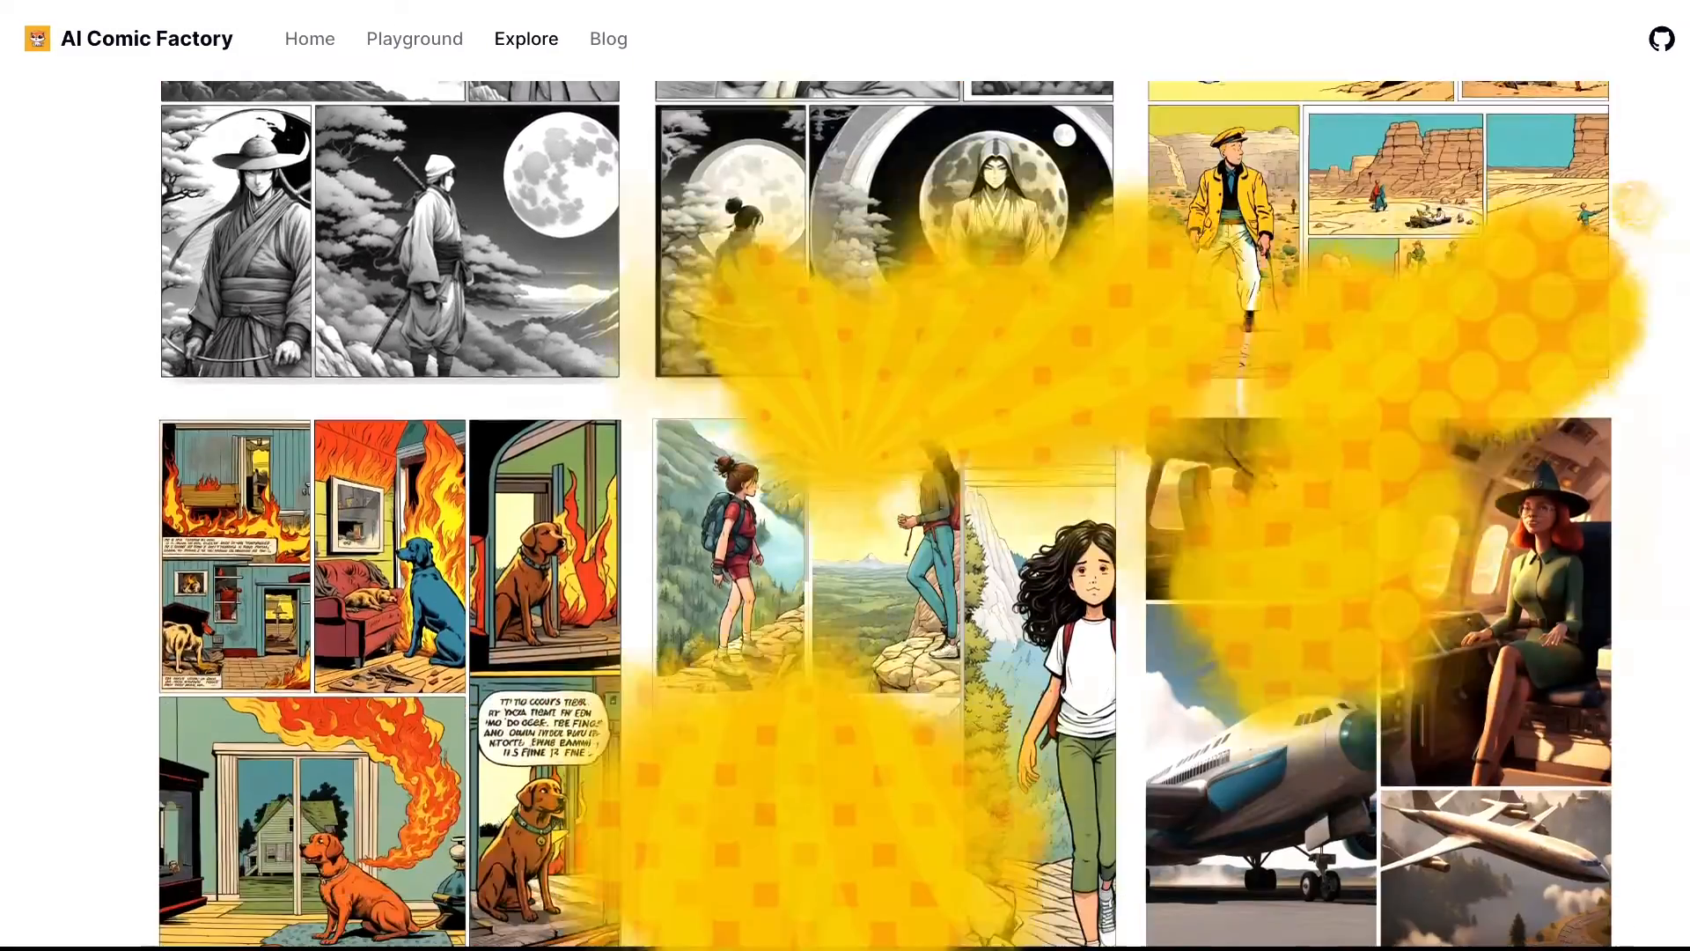